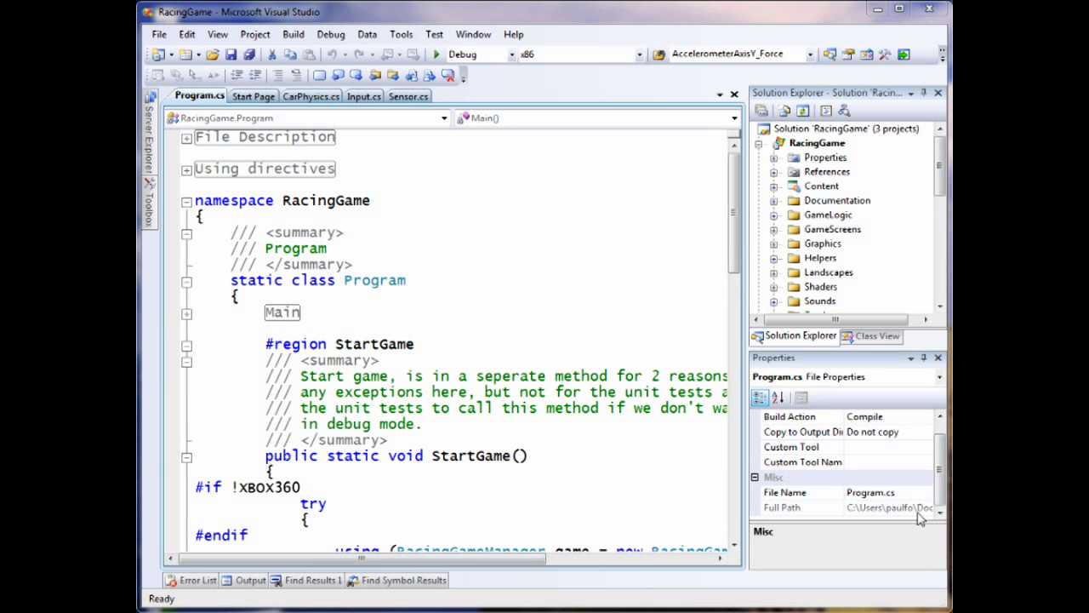
mouse_move(817, 153)
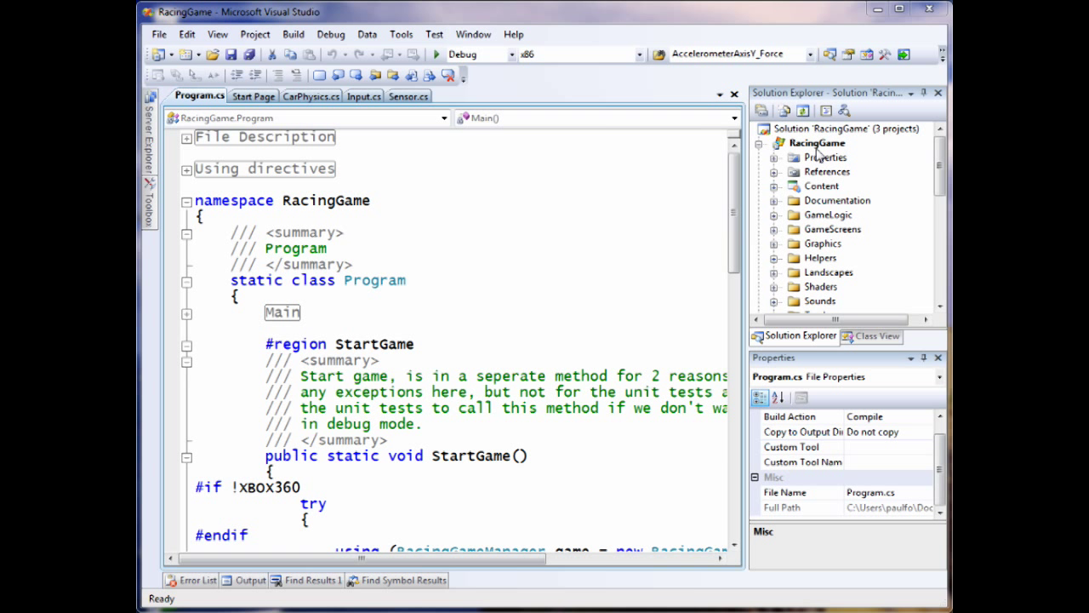
Locate the Windows7.SensorAndLocation project in Solution Explorer and look at Sensor.cs and SensorManager.cs
left_click(817, 143)
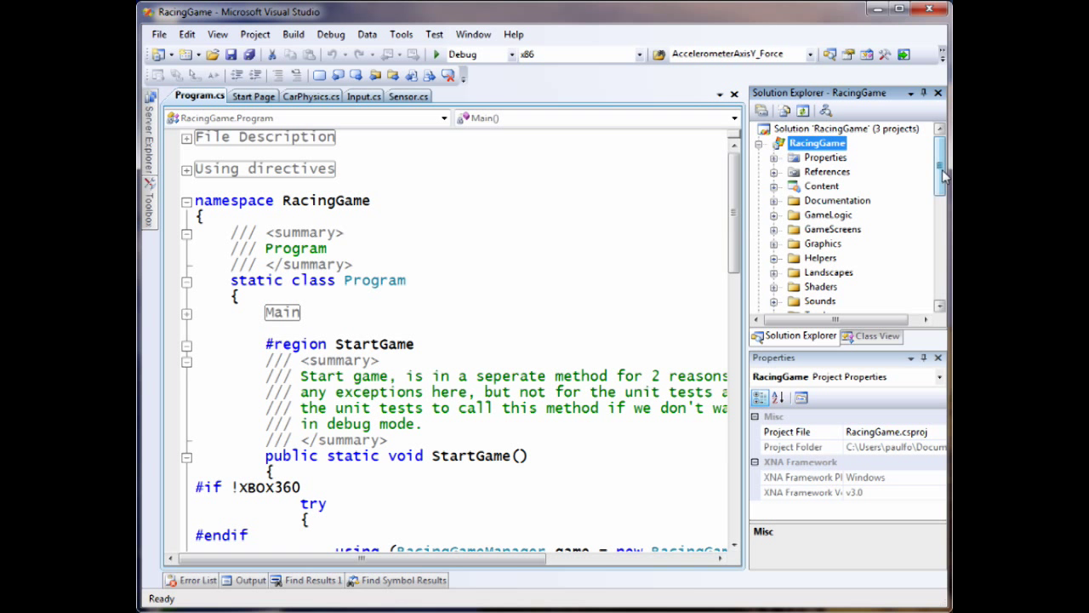
scroll("down", 3)
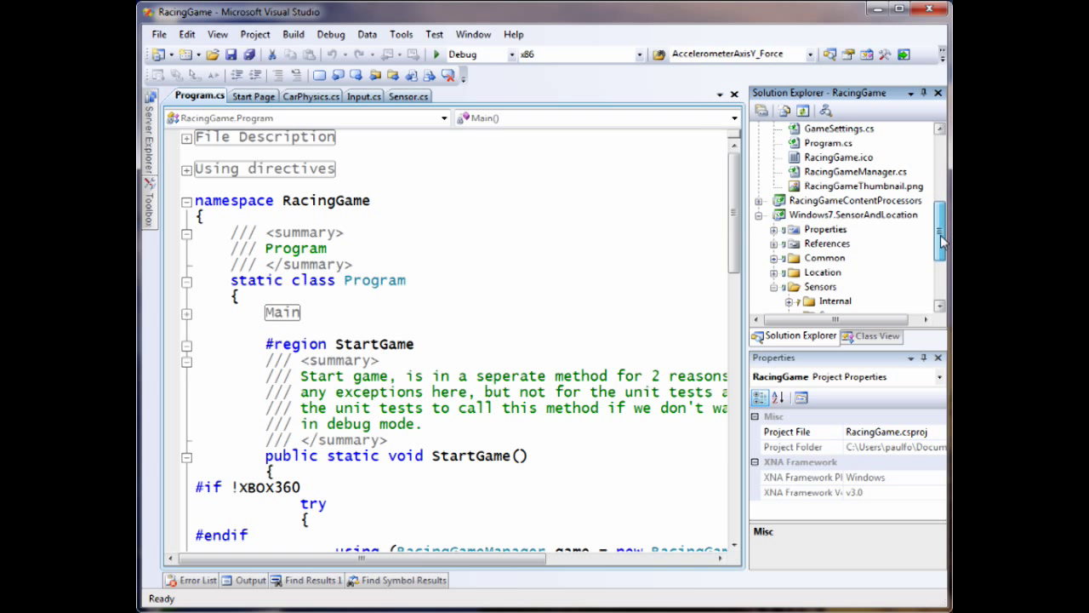
scroll("down", 3)
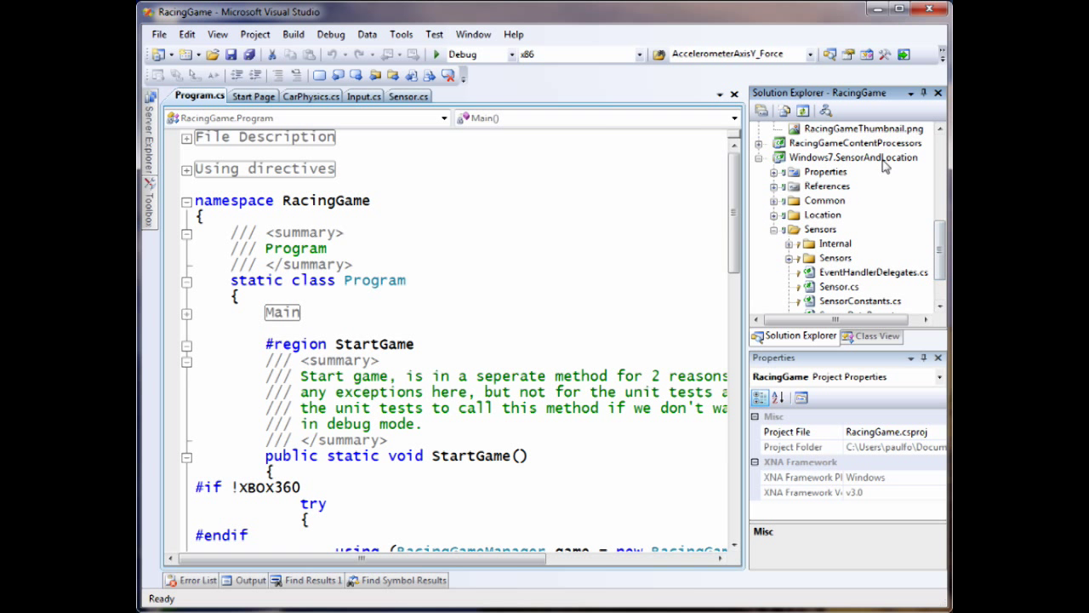
left_click(851, 157)
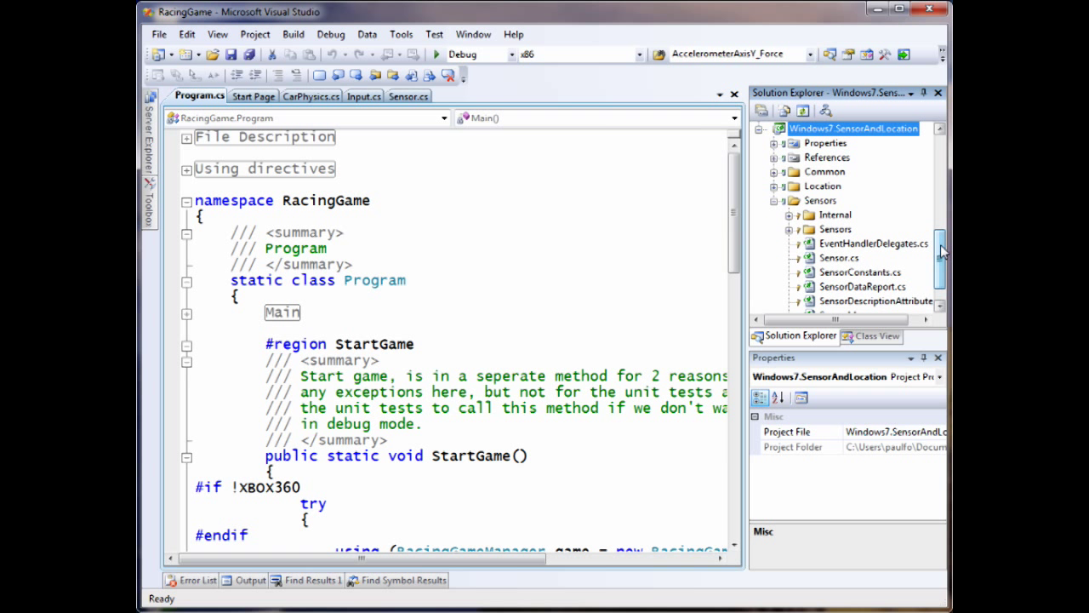
left_click(839, 258)
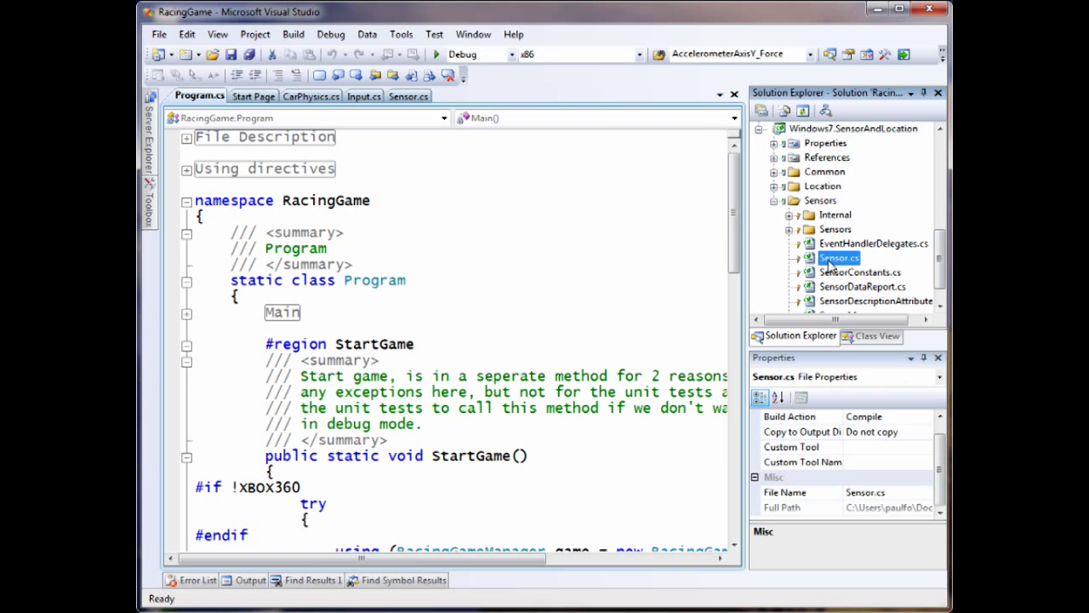
scroll("down", 3)
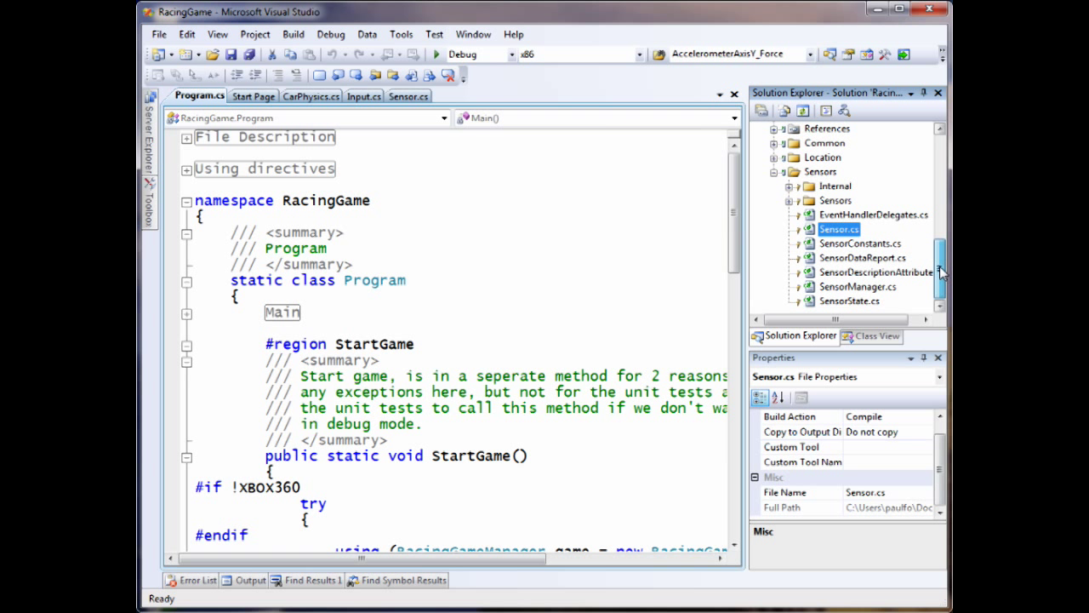
left_click(854, 286)
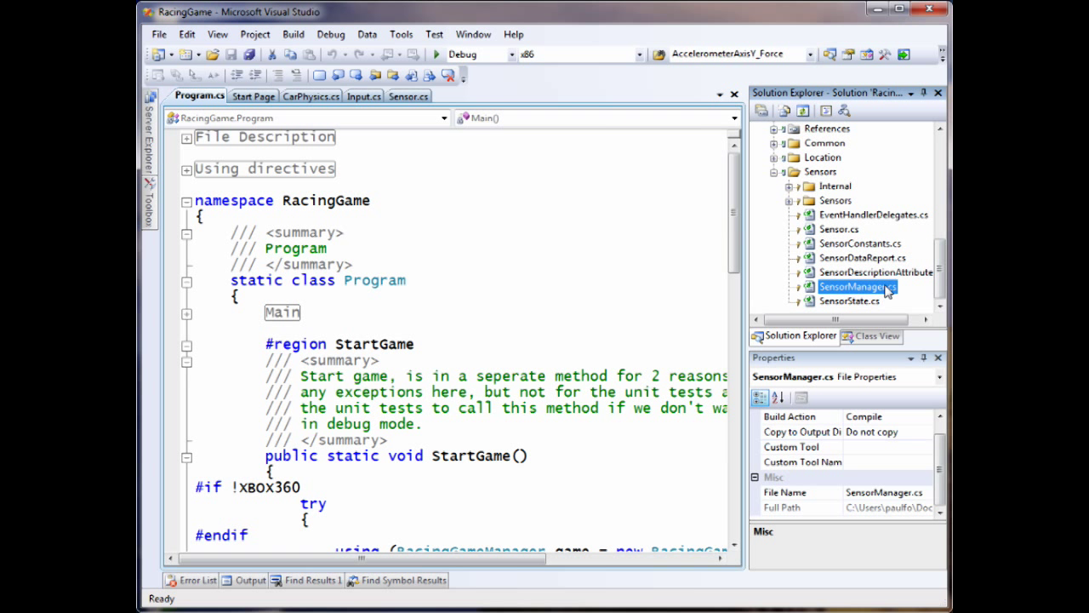
Expand the inner Sensors folder through Motion to Accelerometer3D to list its files
left_click(794, 201)
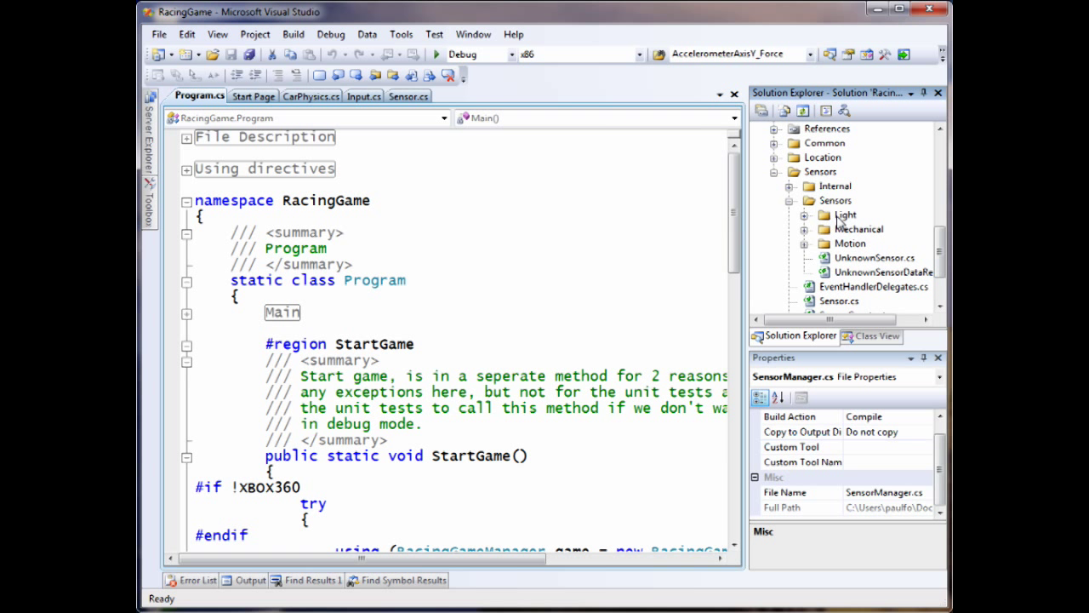
left_click(849, 243)
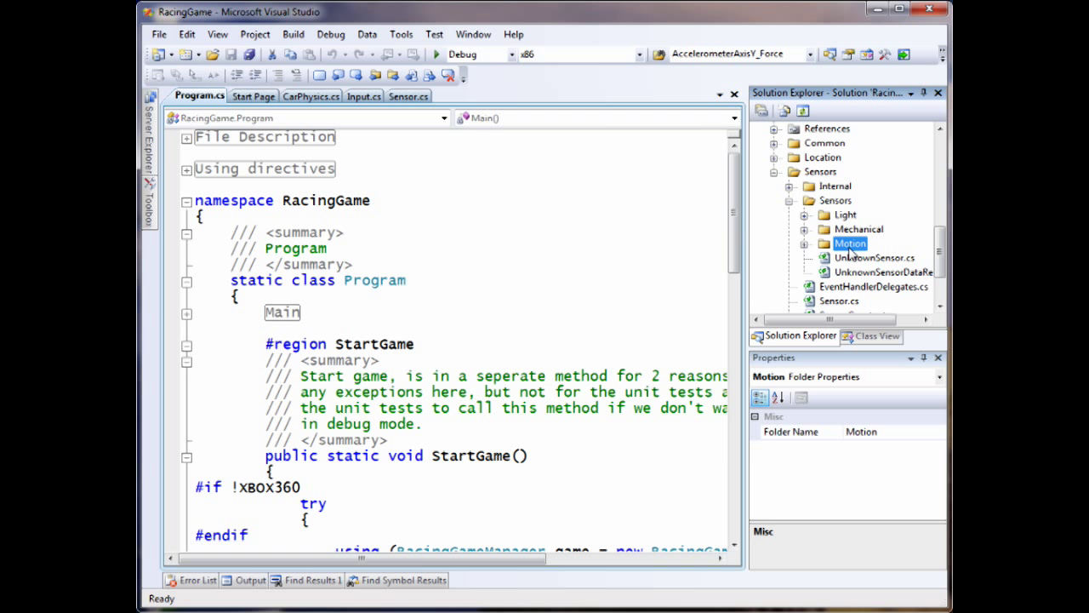
left_click(815, 244)
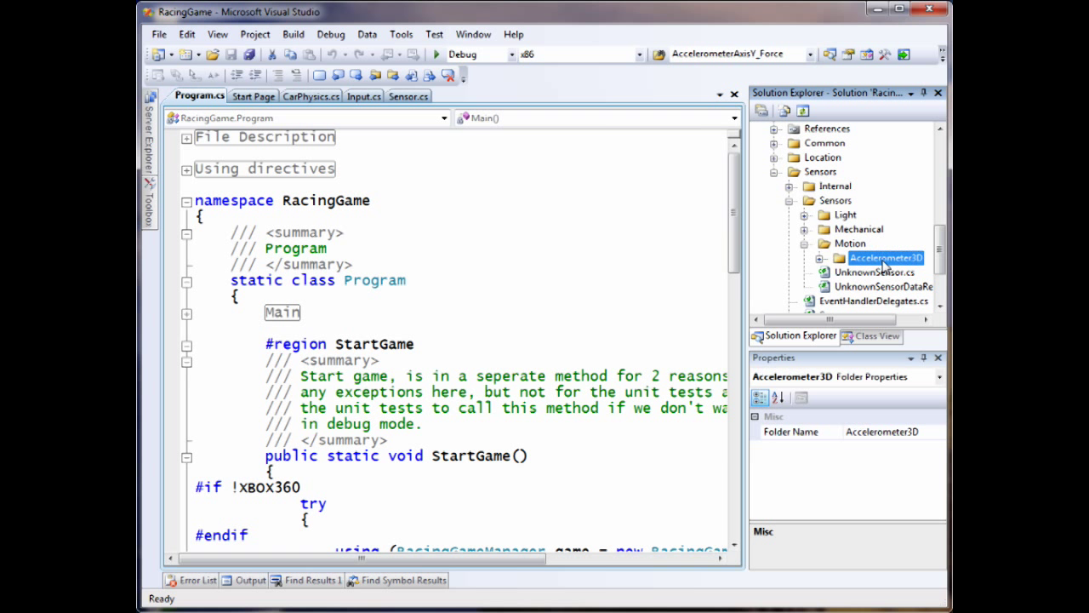
left_click(840, 259)
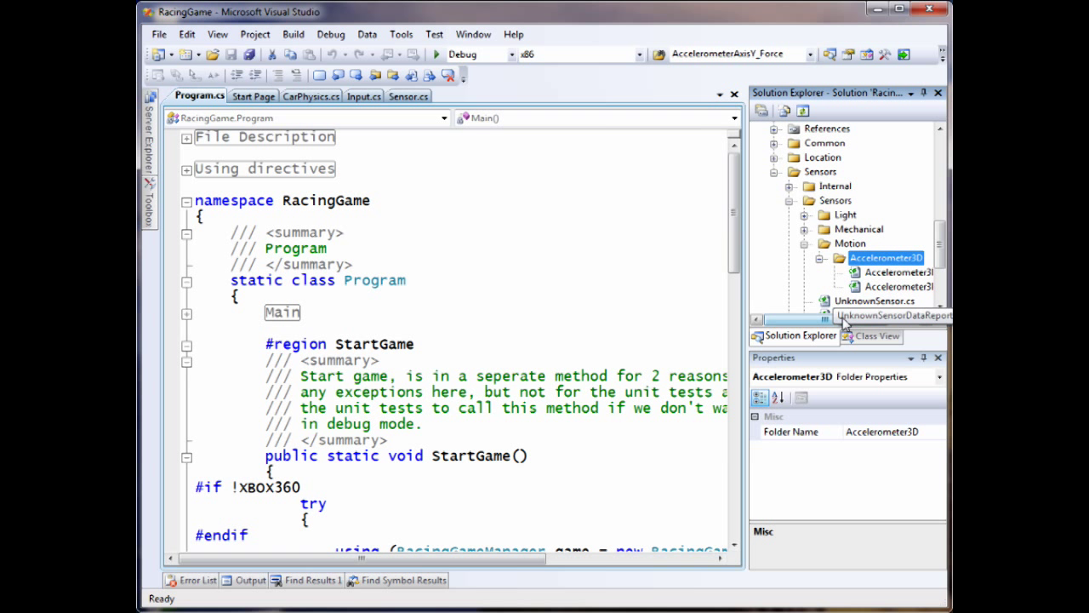
scroll("left", 3)
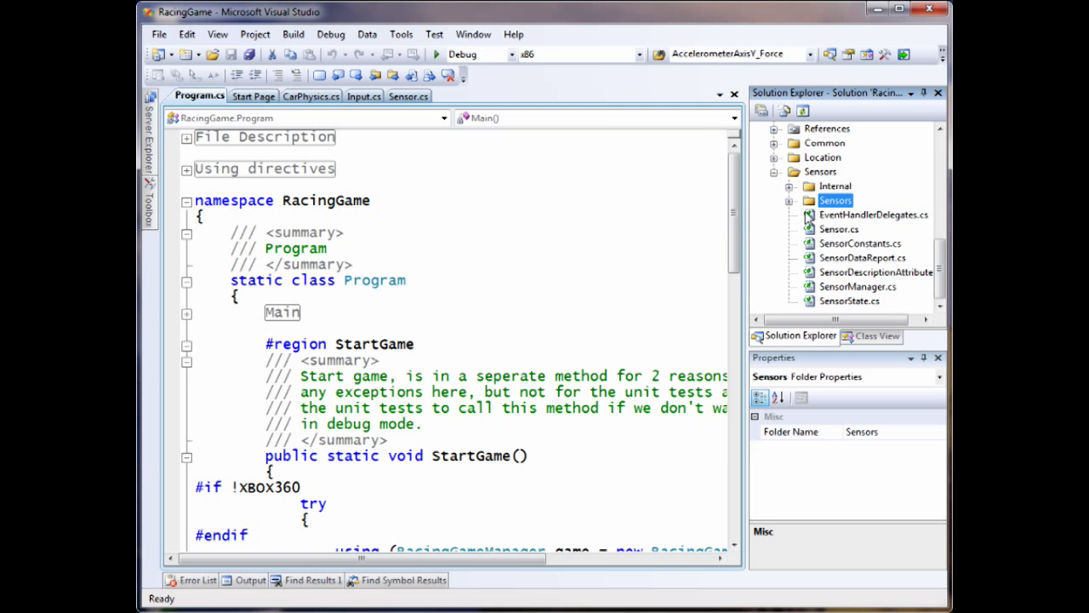
mouse_move(825, 270)
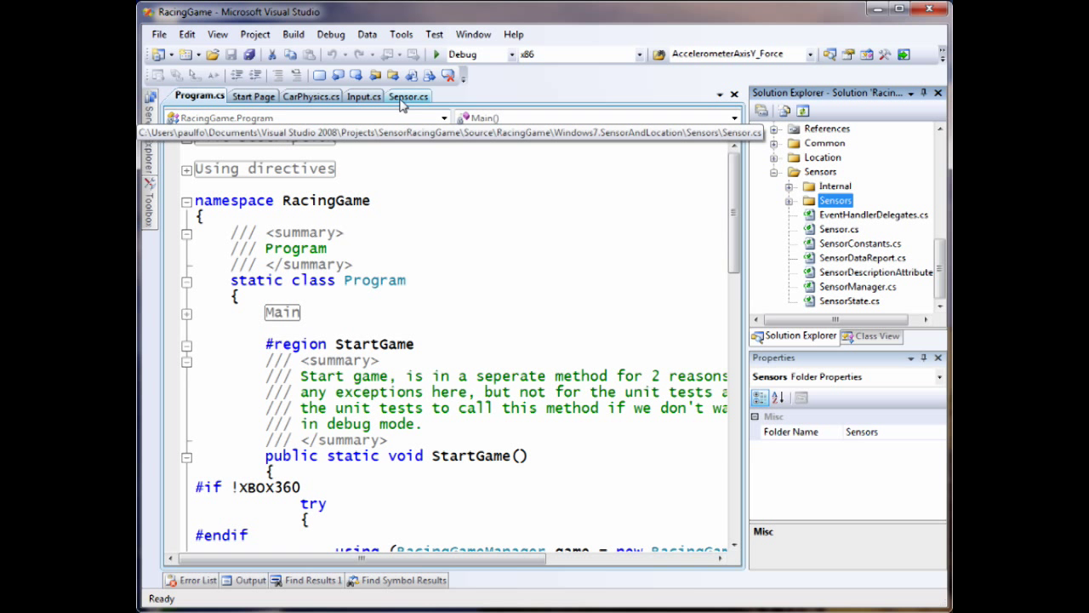
Review the abstract Sensor class in Sensor.cs, highlighting ISensorEvents, then return to Input.cs
left_click(408, 96)
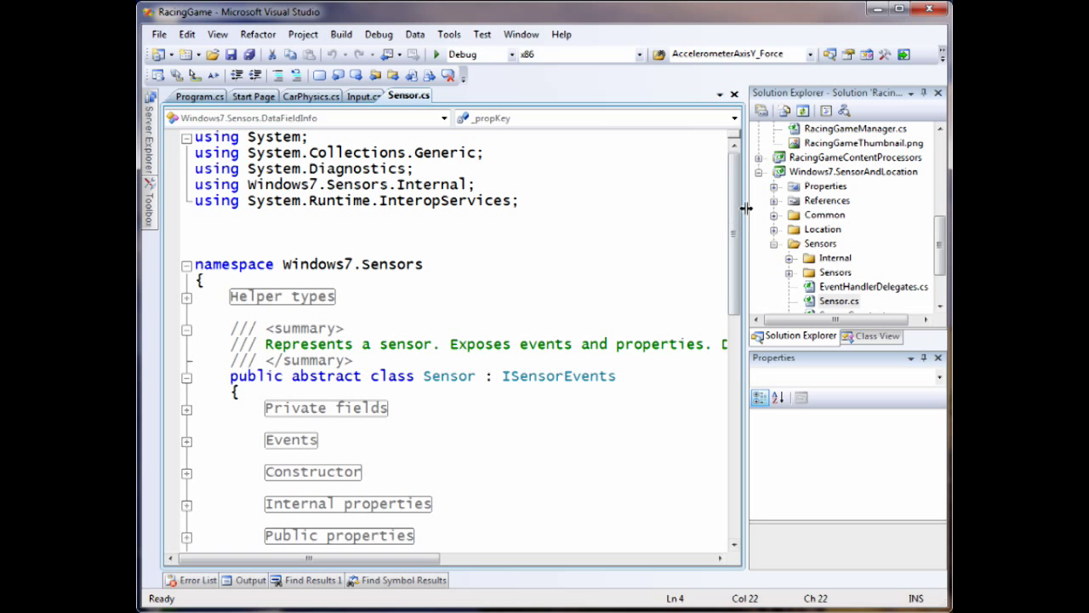
scroll("down", 3)
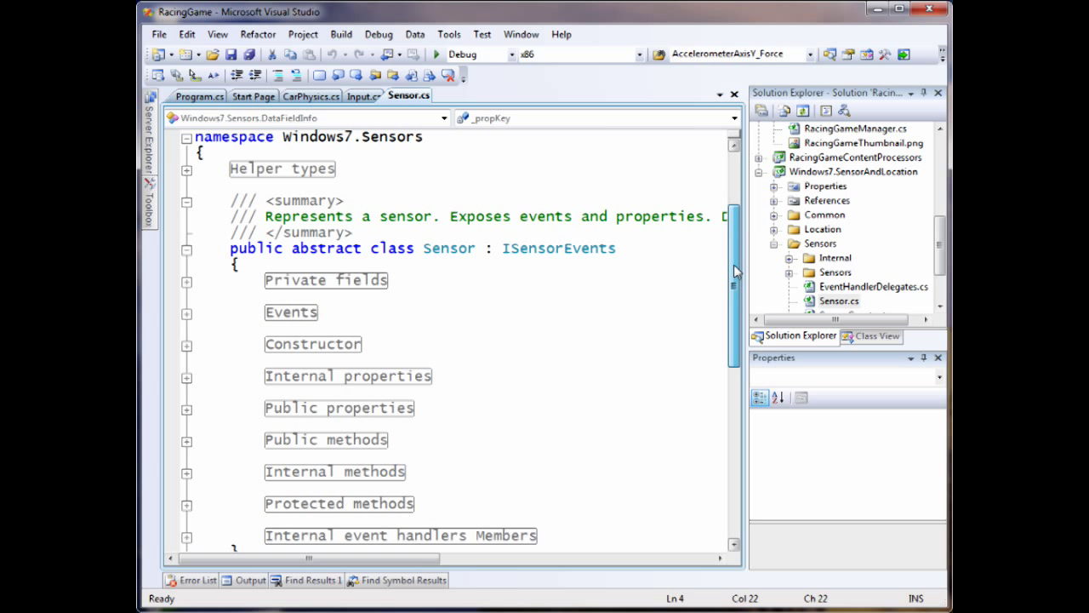
scroll("down", 3)
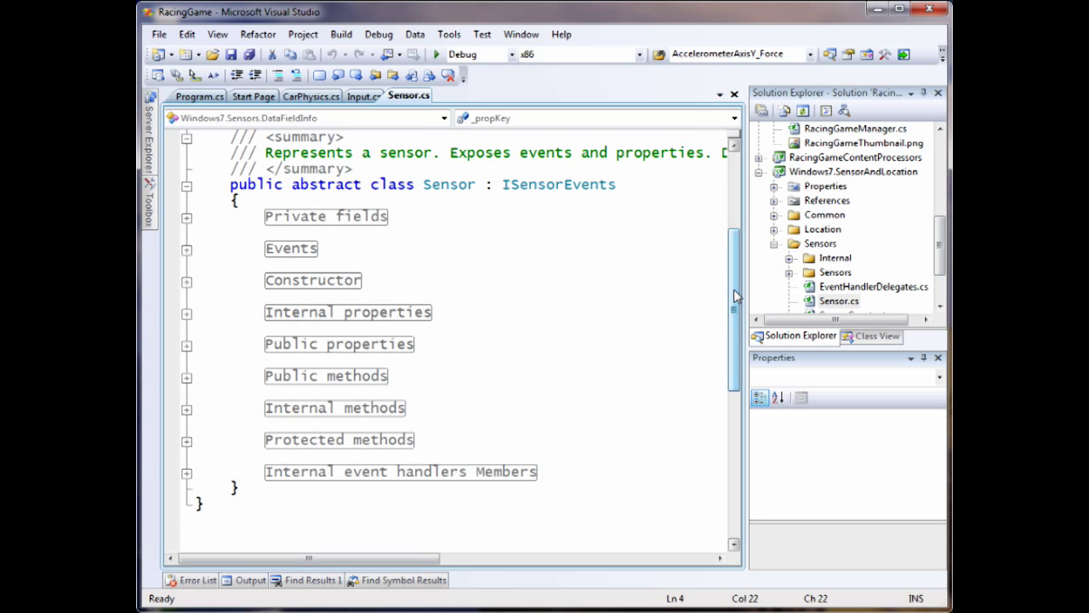
double_click(558, 184)
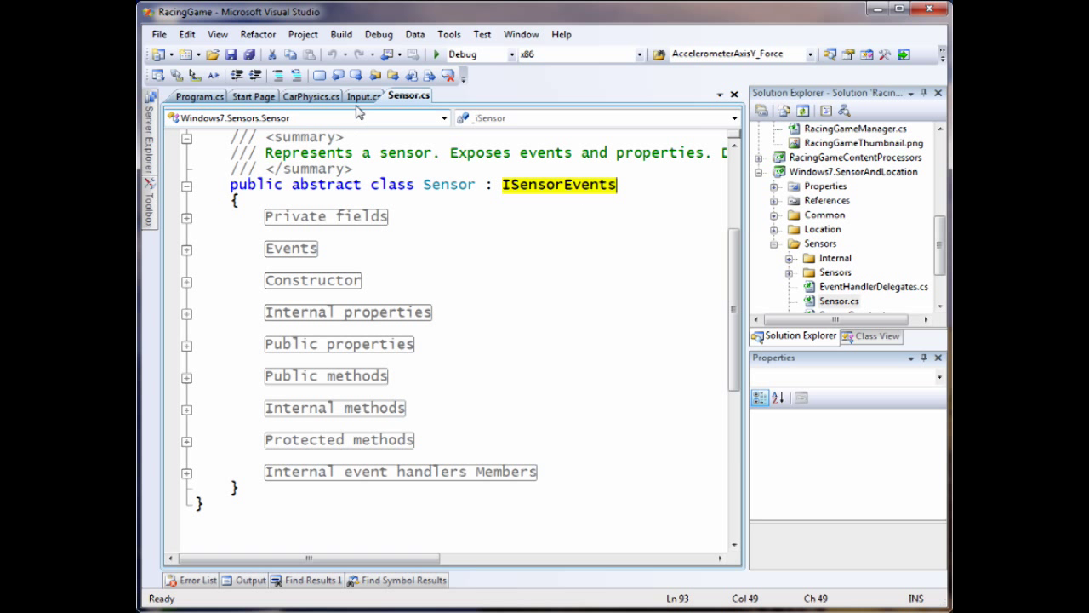
left_click(362, 96)
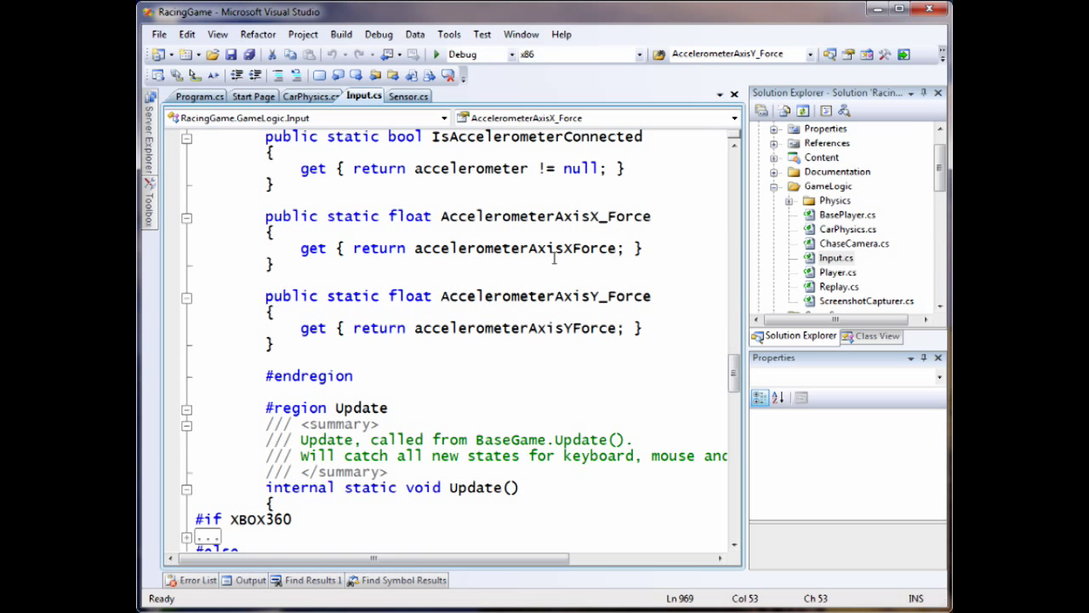
mouse_move(708, 365)
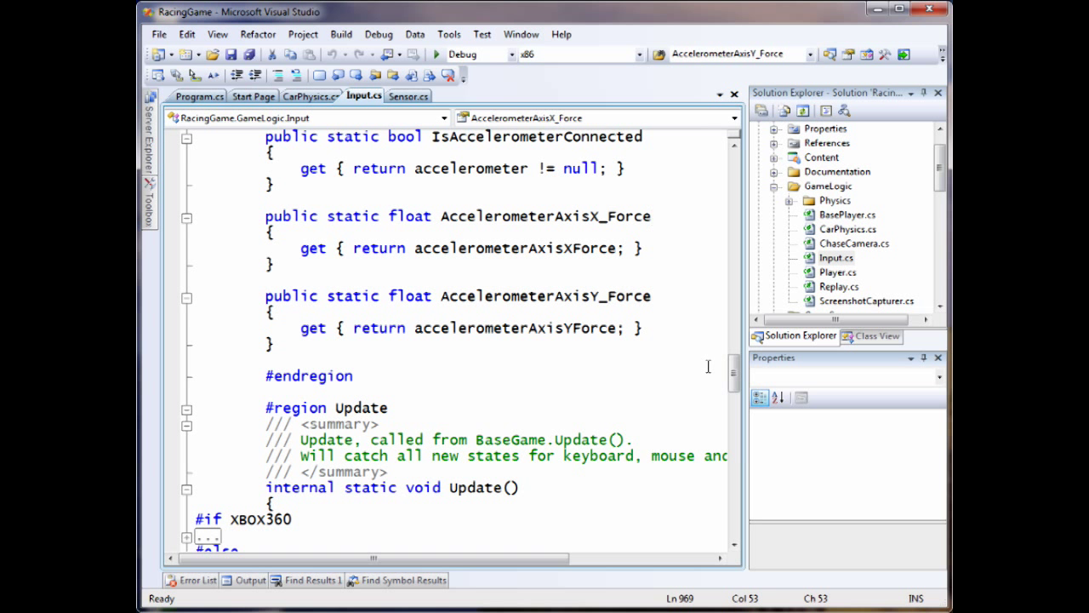
Scroll back up through Input.cs's accelerometer setup and sensor event handlers
scroll("up", 3)
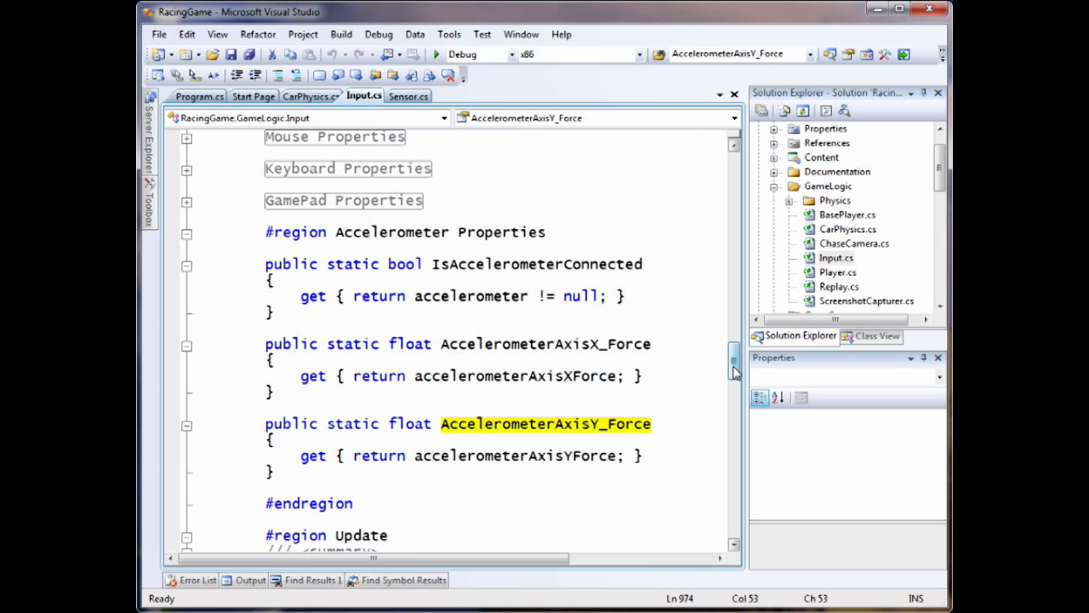
scroll("up", 3)
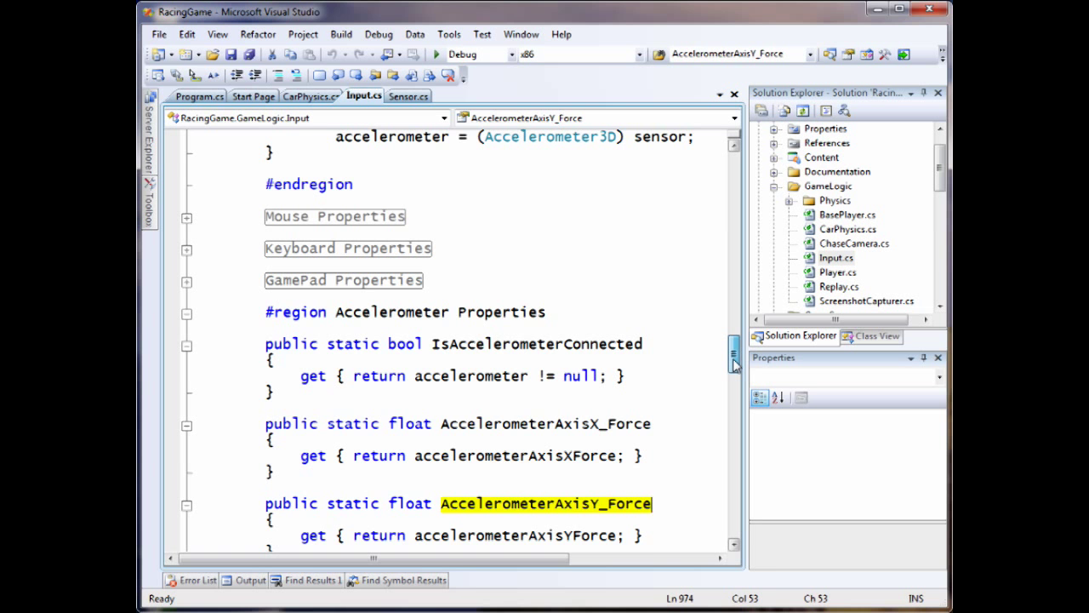
scroll("up", 3)
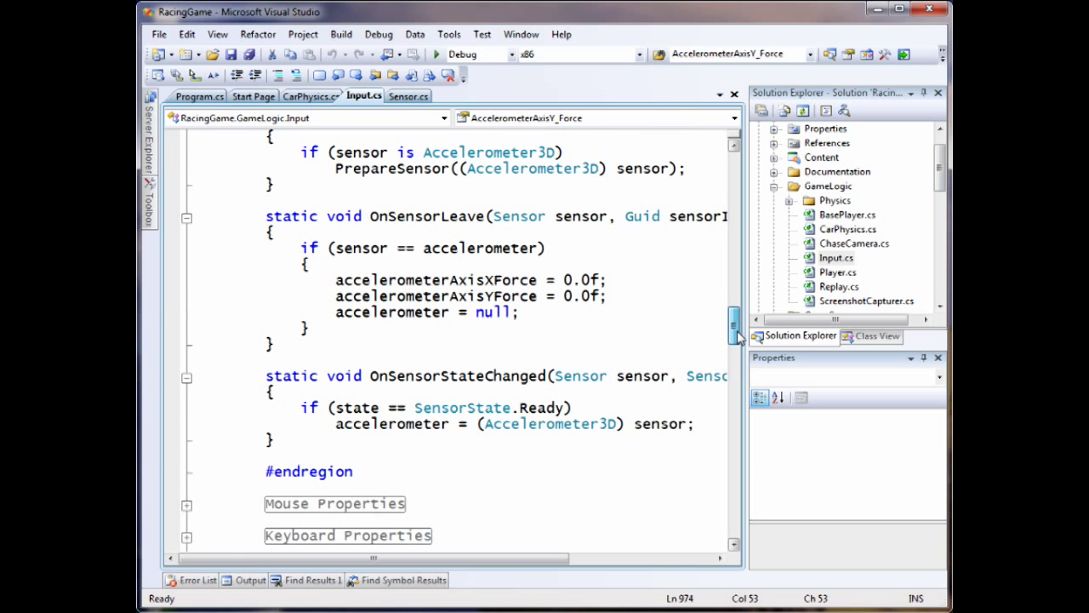
scroll("up", 3)
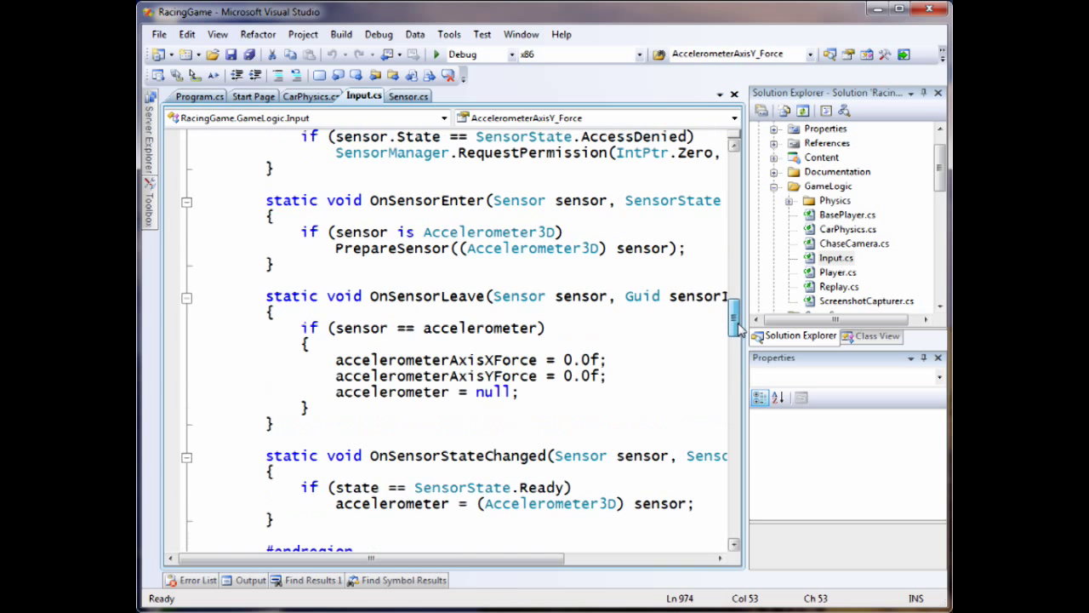
scroll("up", 3)
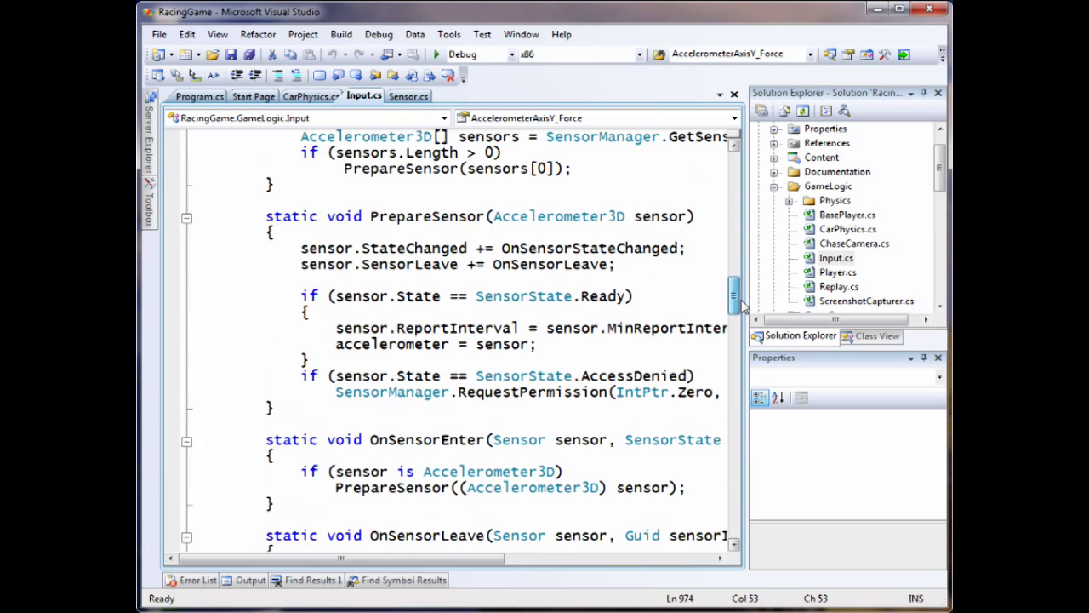
scroll("up", 3)
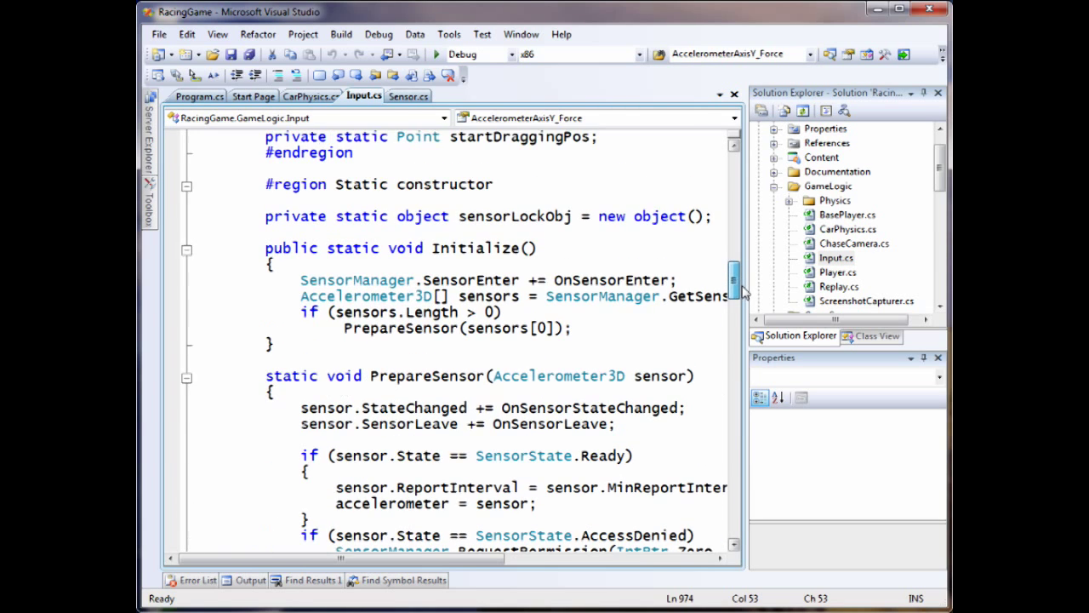
scroll("up", 3)
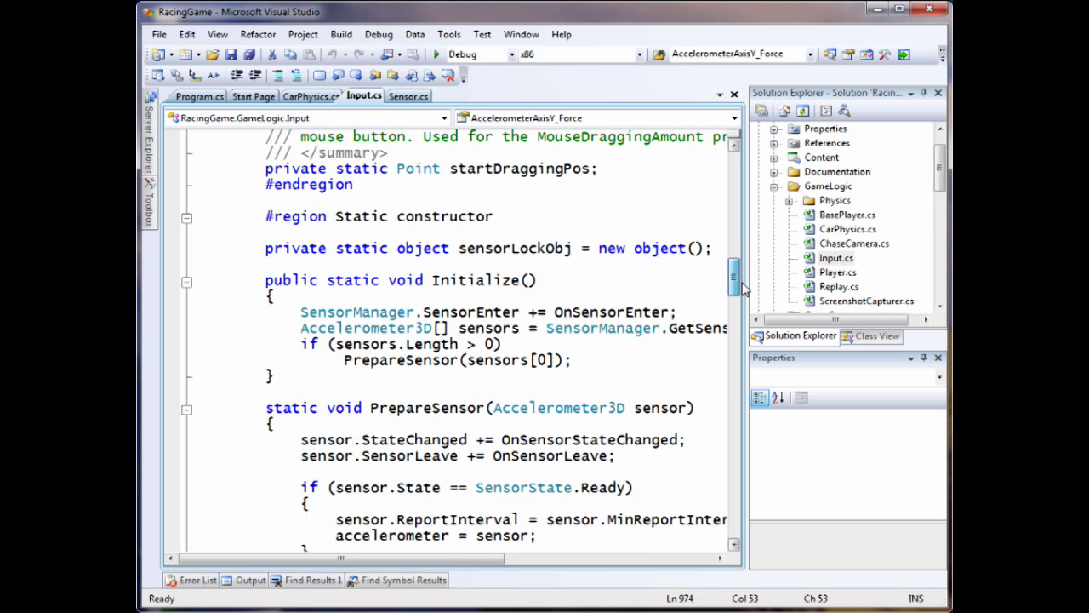
Highlight the PrepareSensor occurrences in Input.cs and move on to CarPhysics.cs
scroll("down", 3)
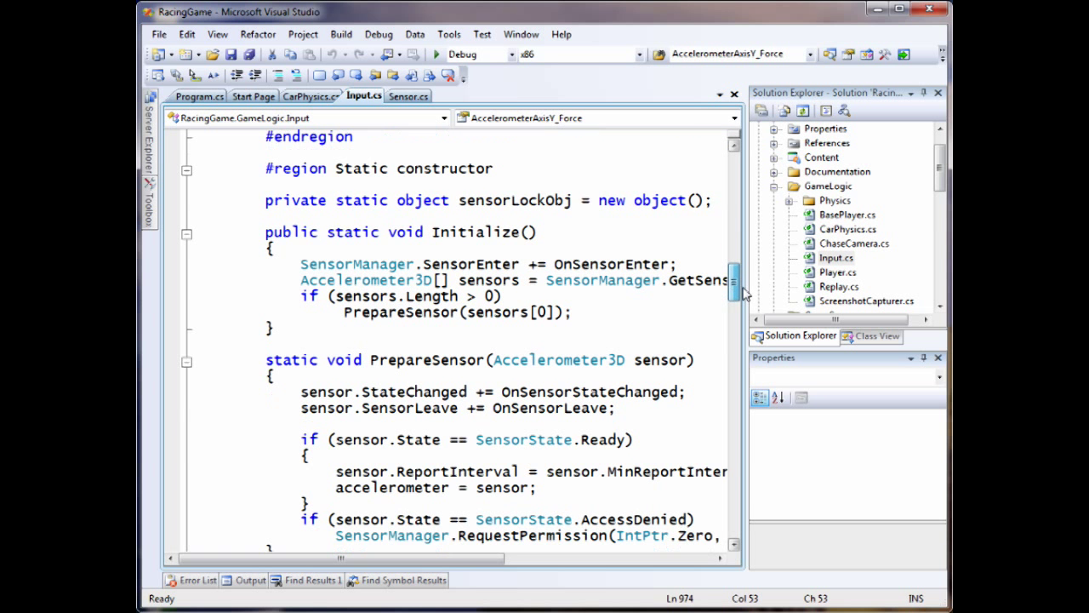
scroll("down", 3)
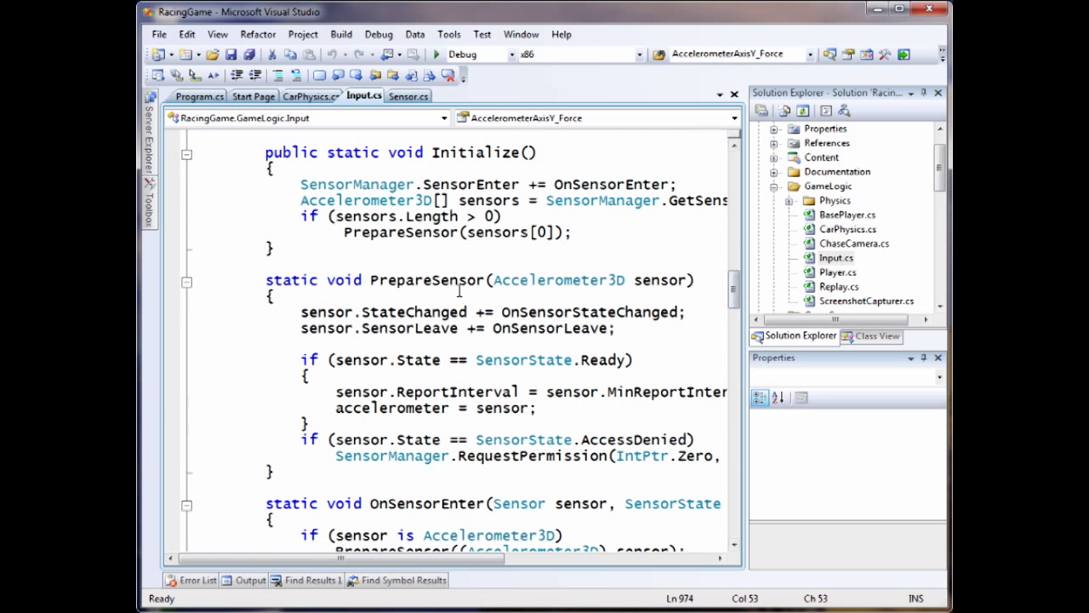
double_click(427, 279)
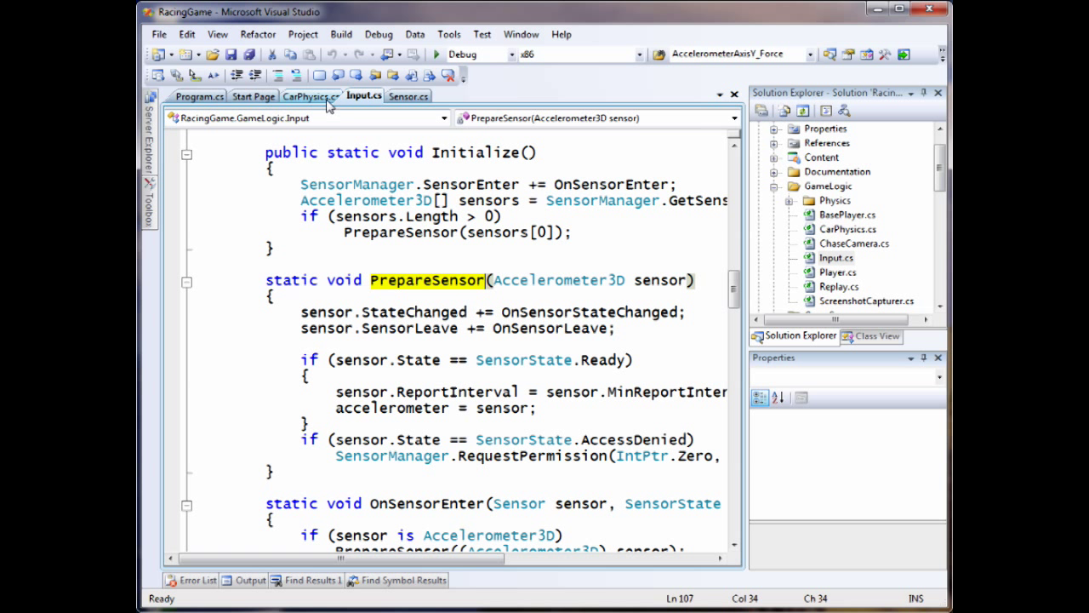
left_click(310, 96)
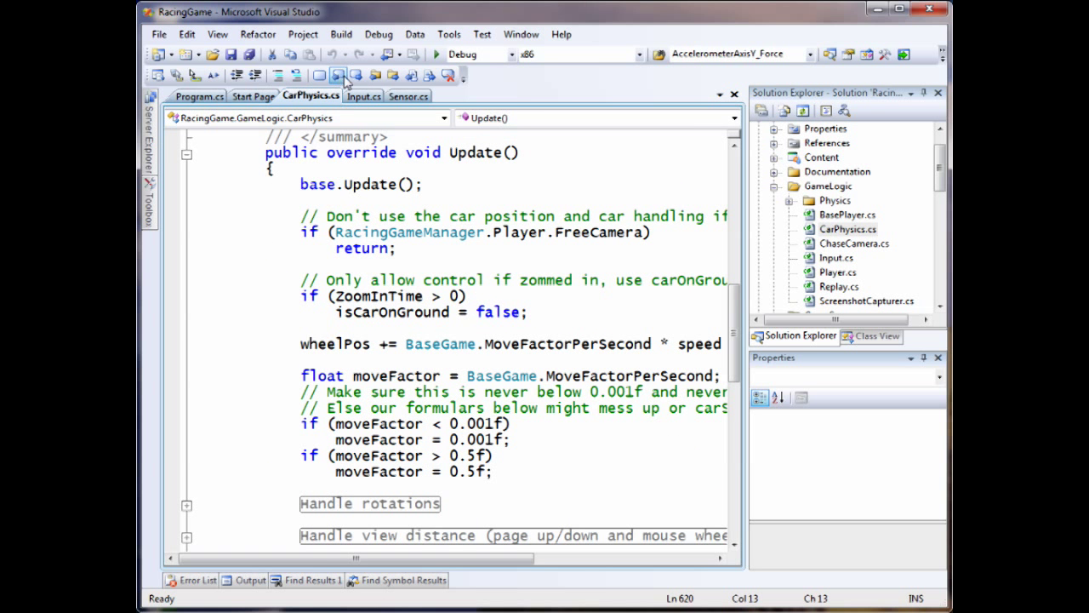
Highlight AccelerometerAxisY_Force in the IsAccelerometerConnected acceleration branch of CarPhysics.cs
scroll("down", 3)
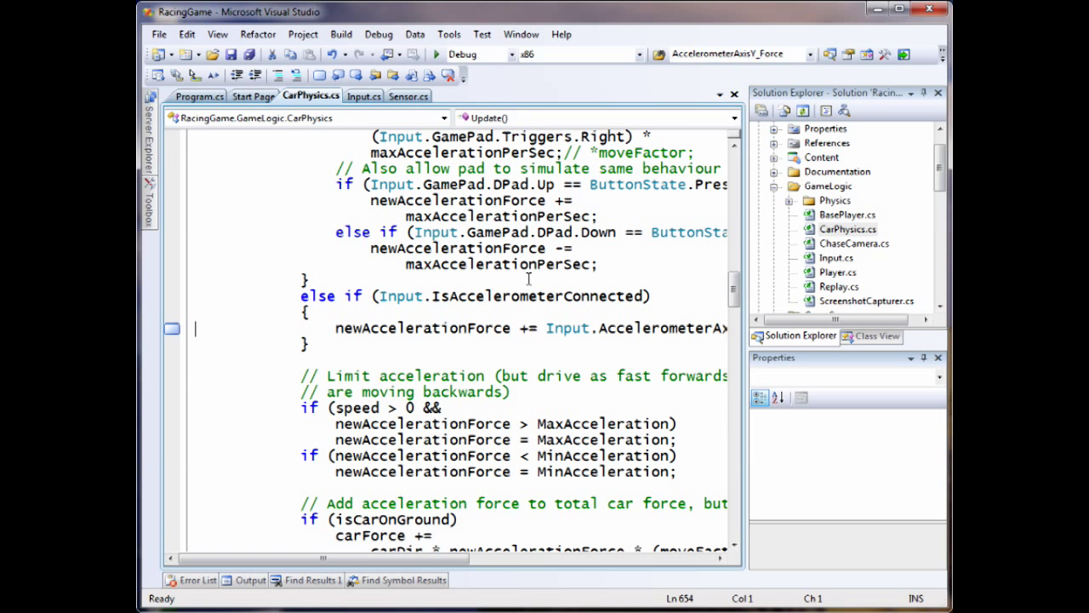
left_click_drag(298, 558, 417, 558)
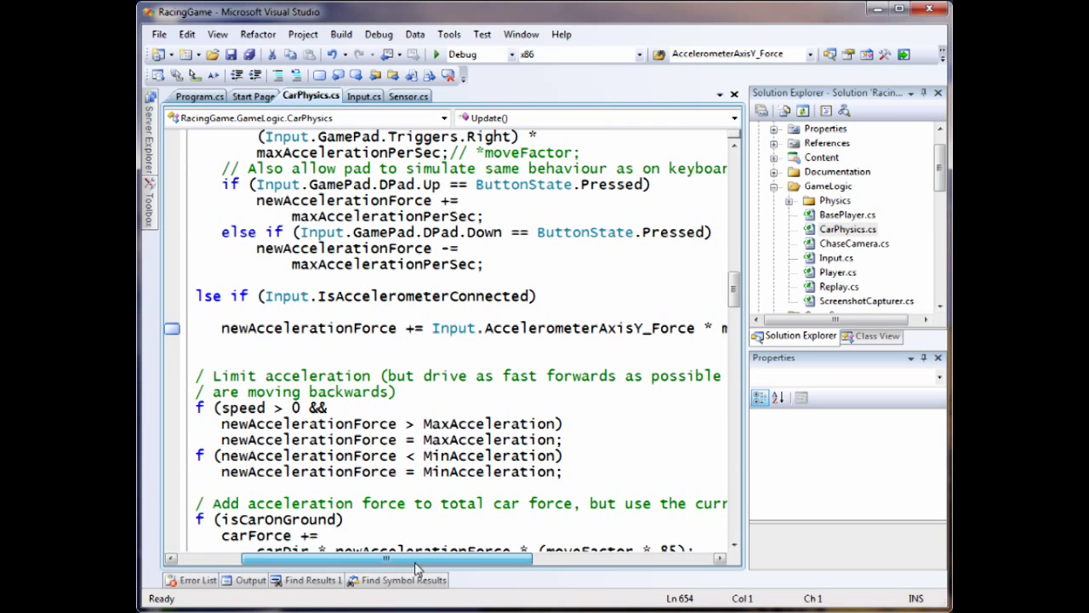
double_click(290, 327)
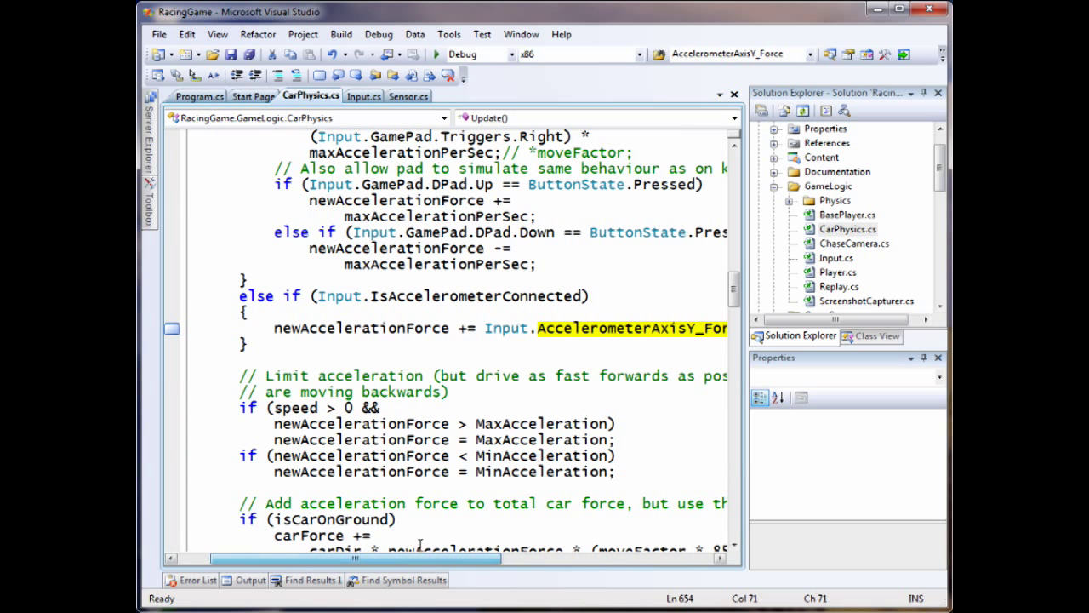
Point out AccelerometerAxisX_Force in the steering code of CarPhysics.cs
scroll("up", 3)
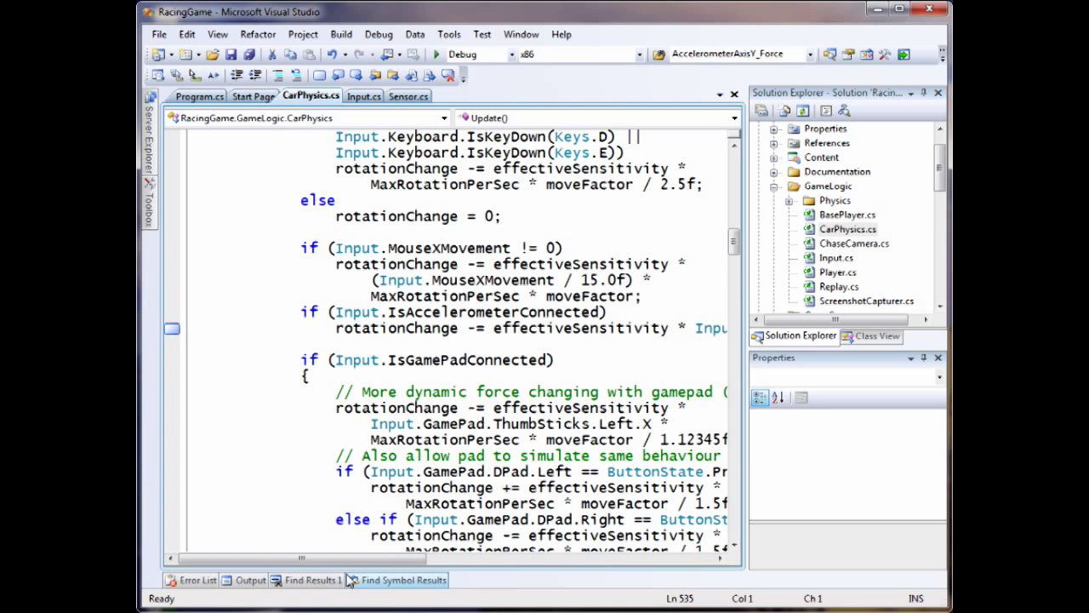
left_click_drag(289, 558, 459, 558)
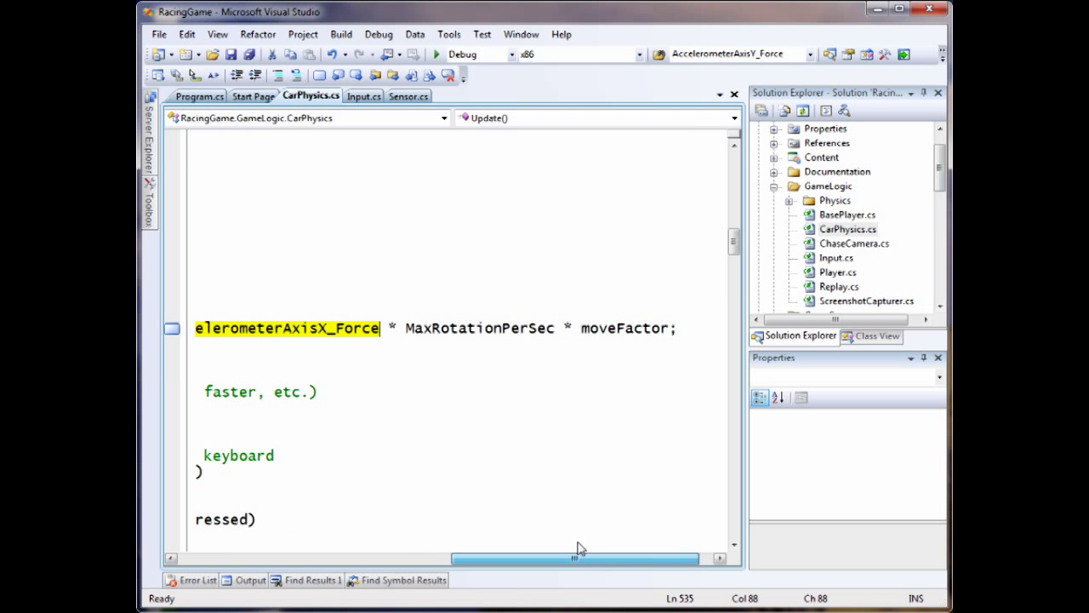
left_click_drag(579, 558, 388, 558)
type("ambientlight")
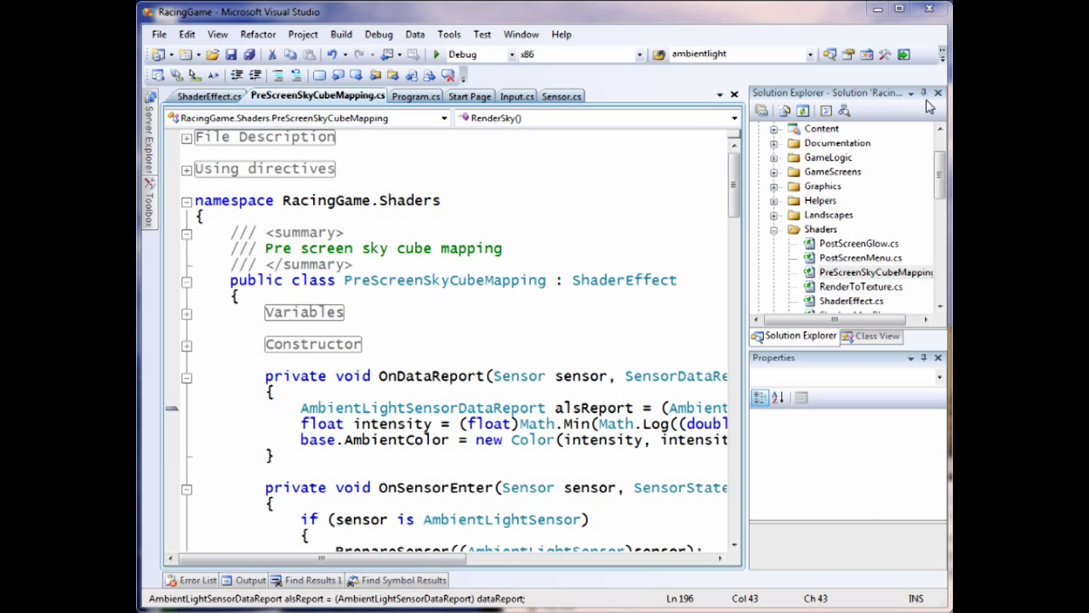
Auto-hide Solution Explorer and Properties to widen PreScreenSkyCubeMapping.cs's ambient light code
left_click(939, 92)
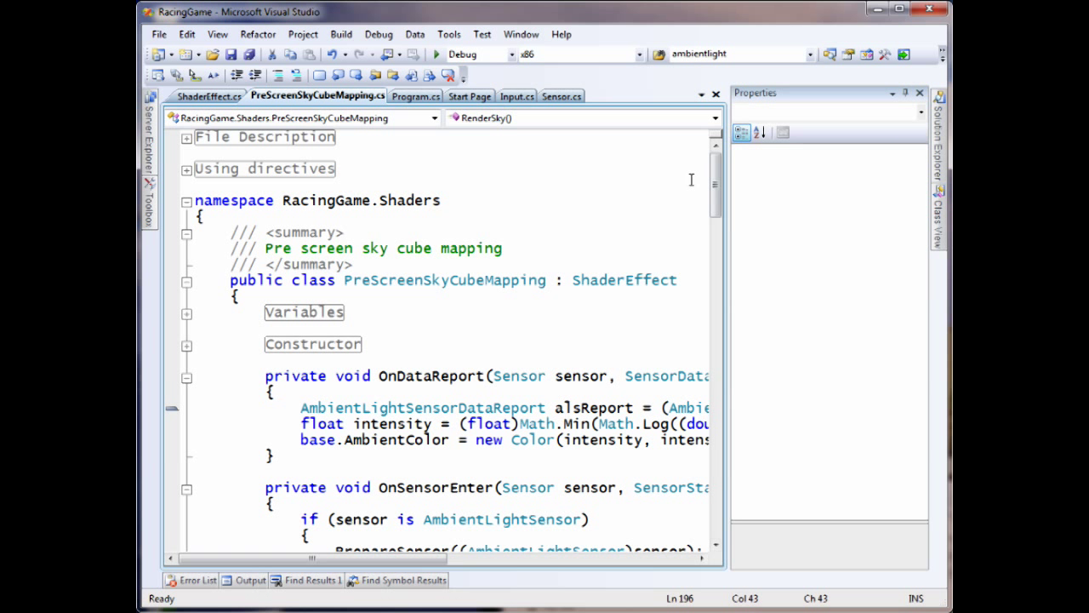
left_click(919, 92)
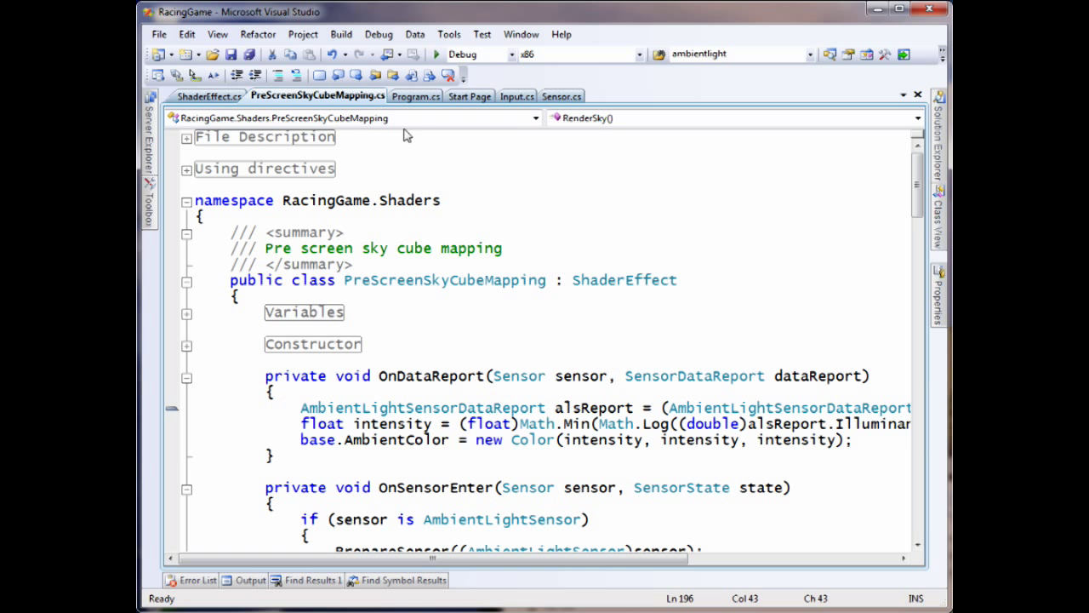
mouse_move(316, 109)
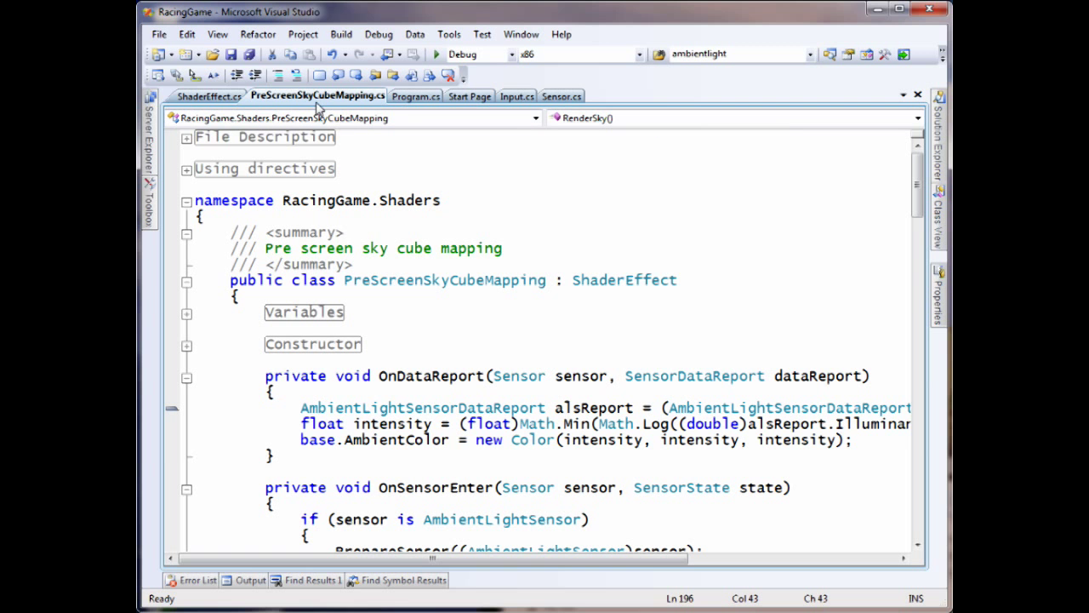
scroll("down", 3)
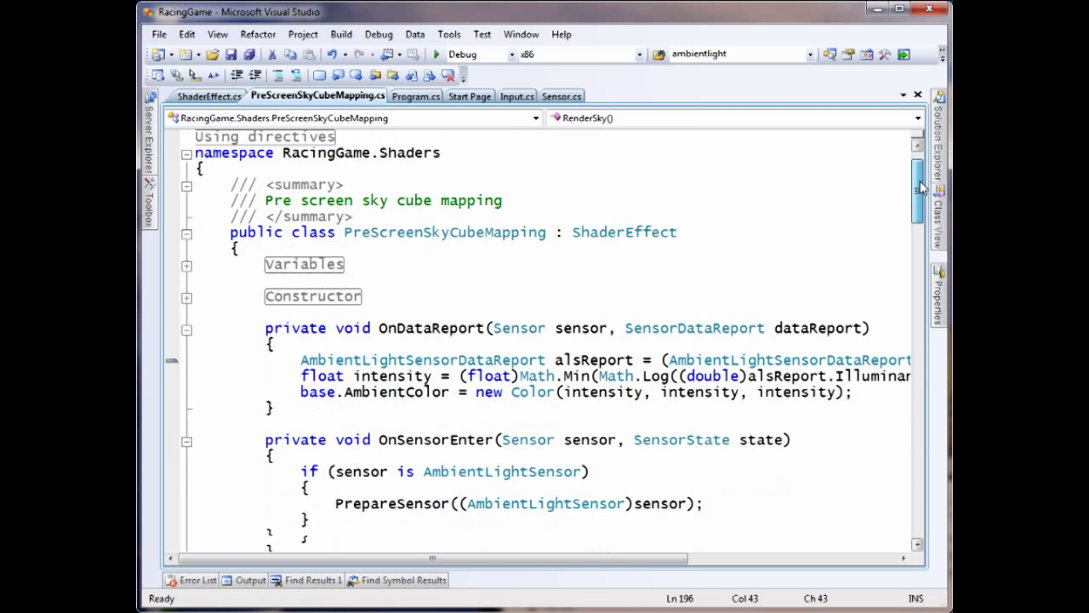
scroll("down", 3)
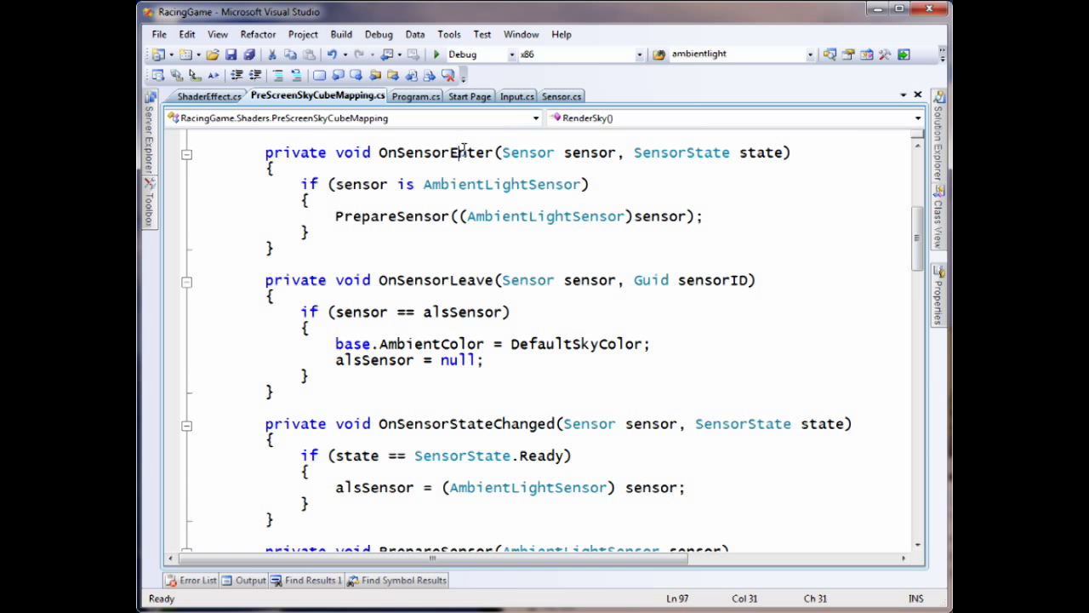
Highlight the OnSensorEnter handler and the PrepareSensor method that wires the event subscriptions
double_click(436, 279)
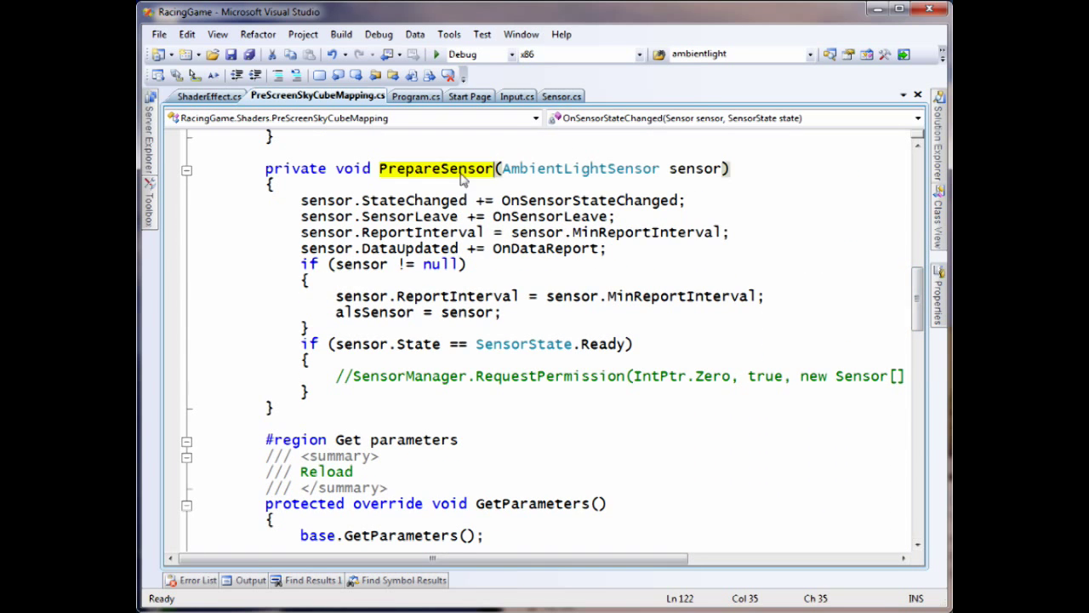
left_click(466, 169)
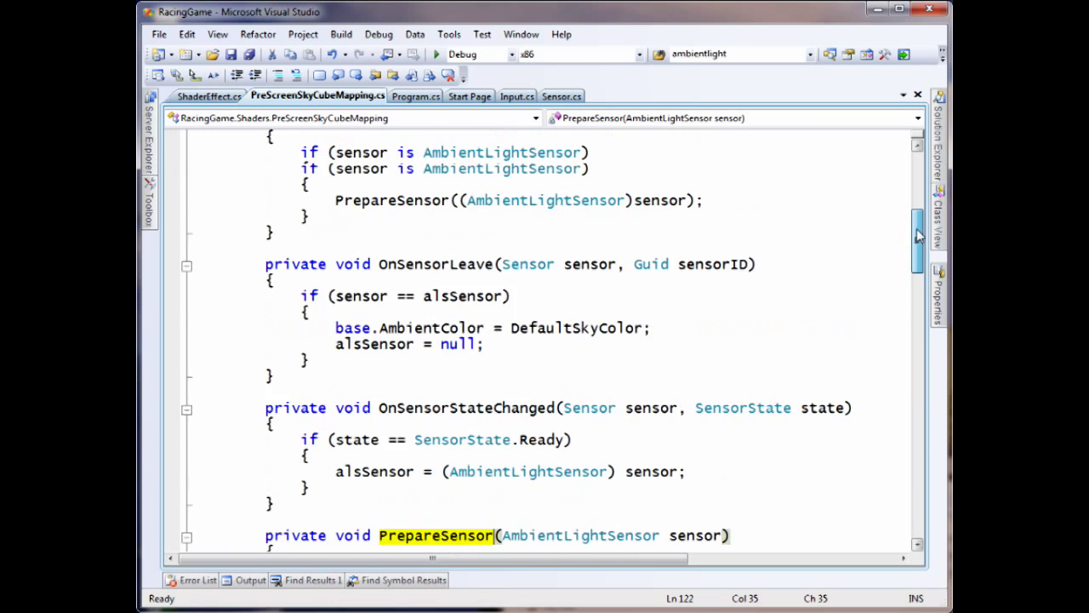
scroll("up", 3)
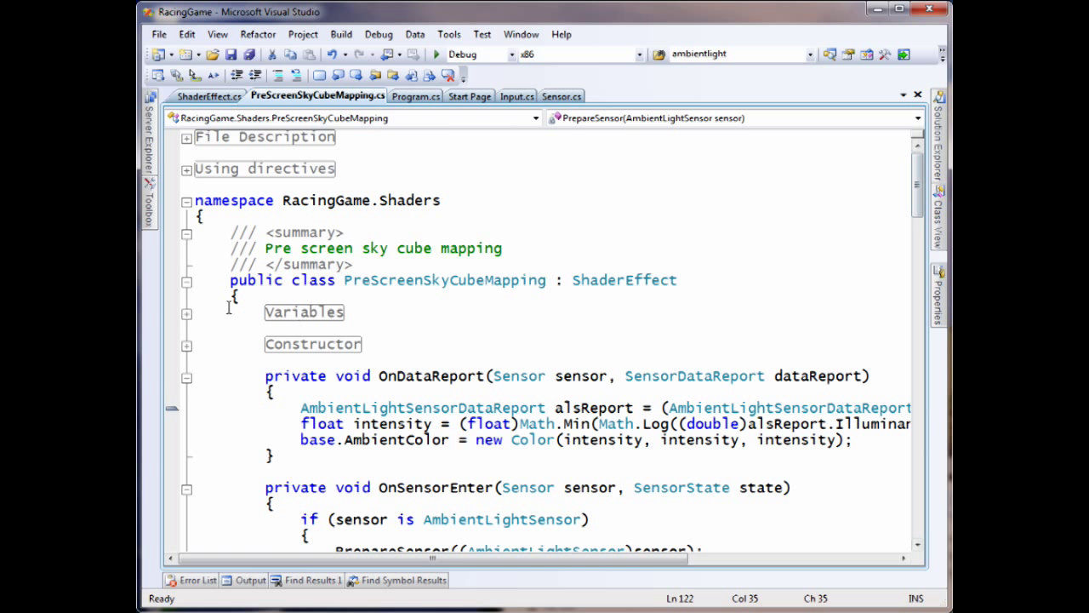
Collapse the Constructor region so the sensor event handlers below it show
left_click(187, 343)
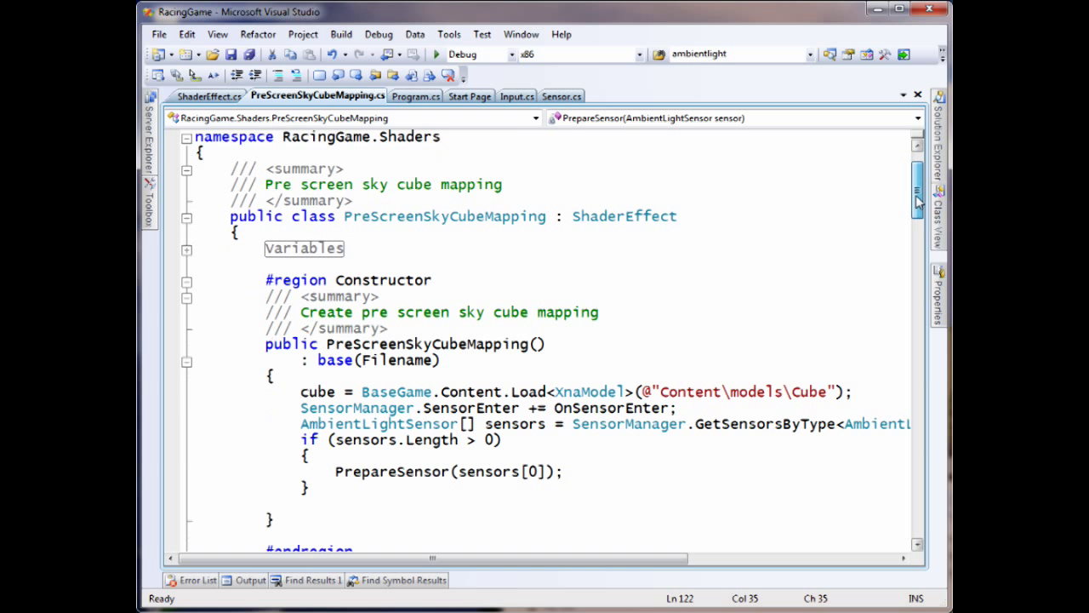
scroll("down", 3)
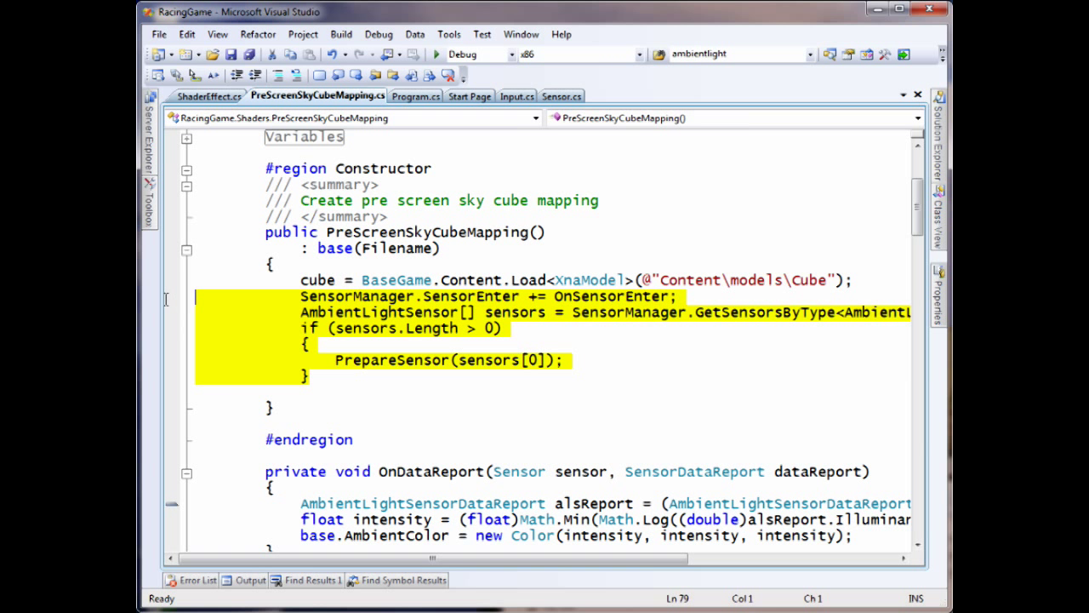
mouse_move(487, 300)
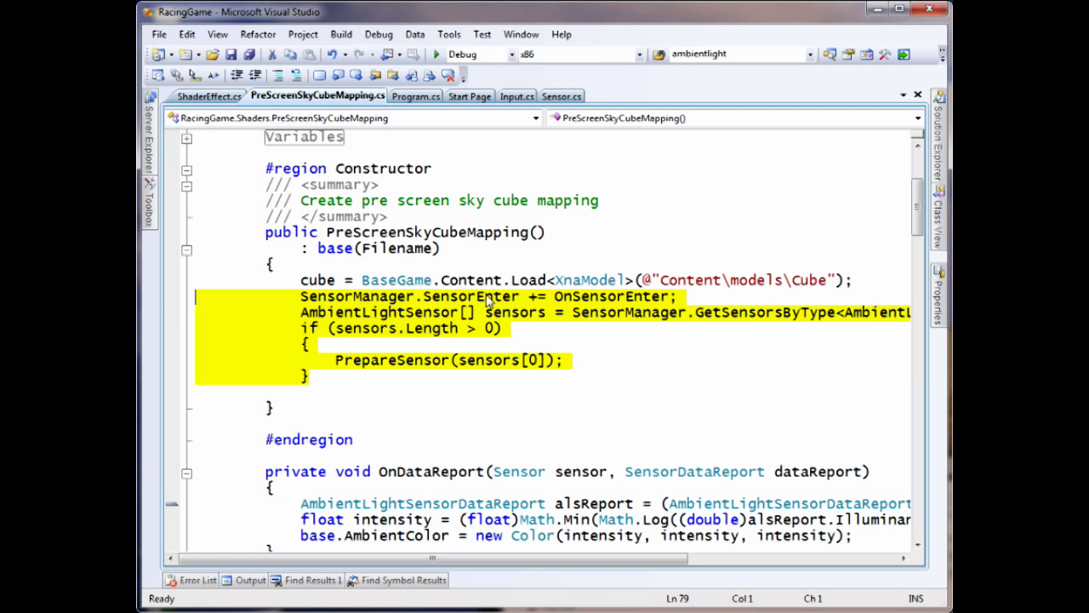
left_click(187, 168)
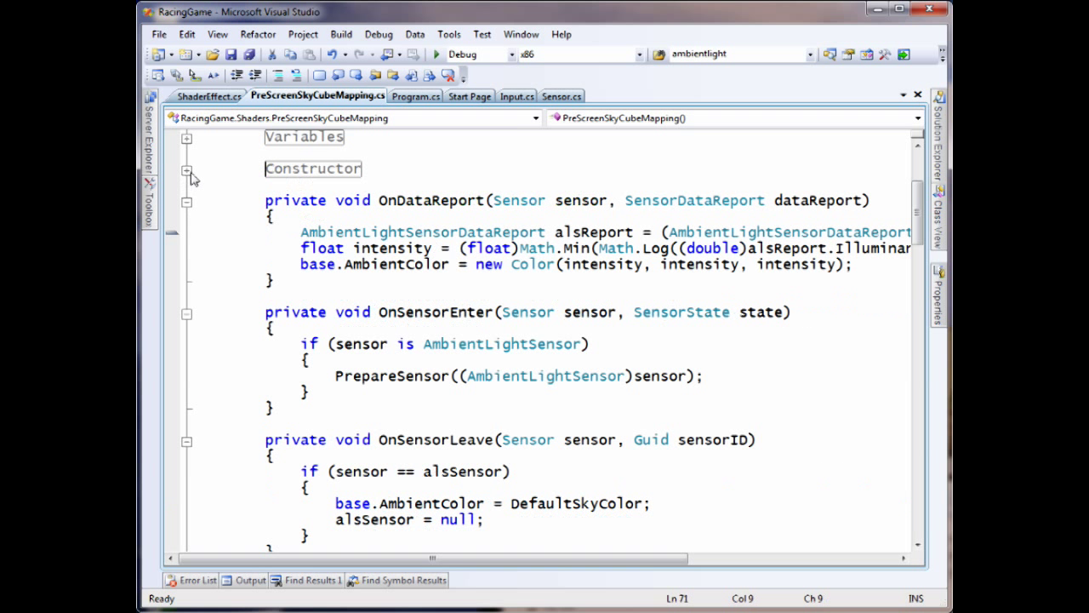
double_click(432, 201)
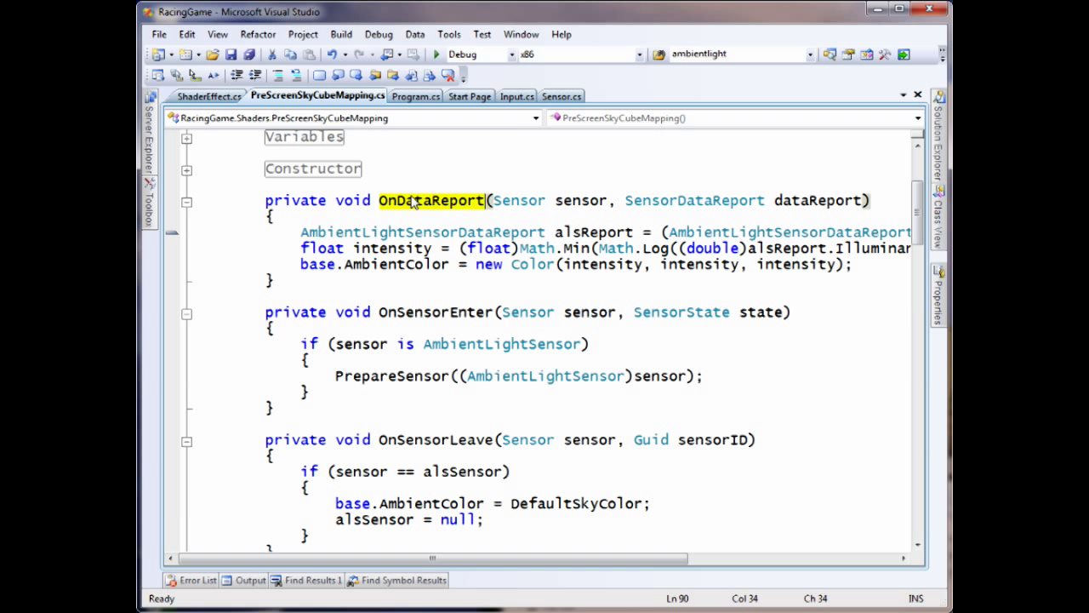
mouse_move(439, 264)
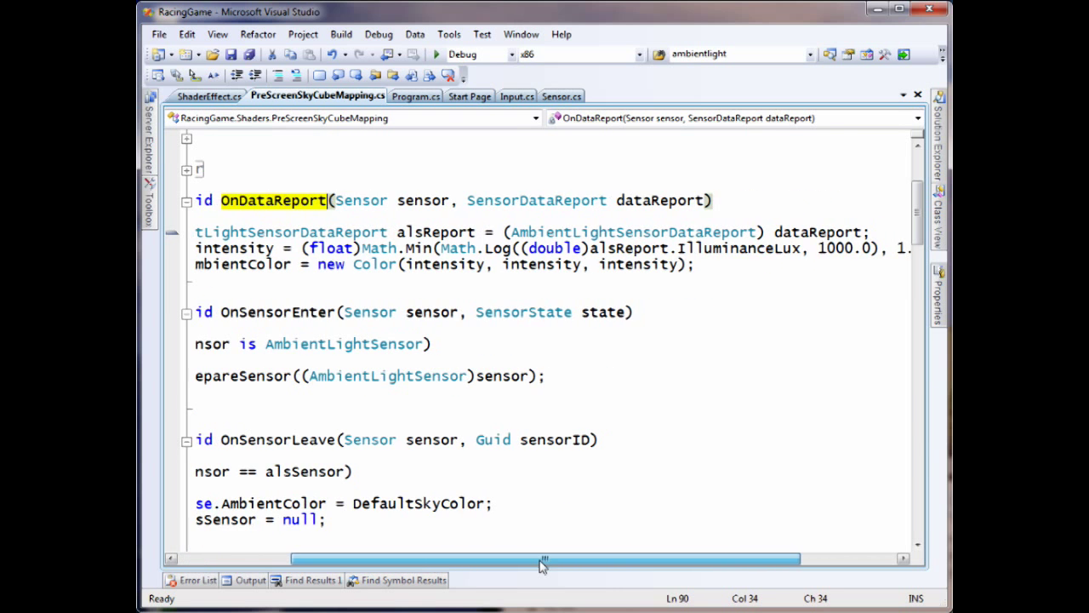
left_click_drag(543, 558, 570, 558)
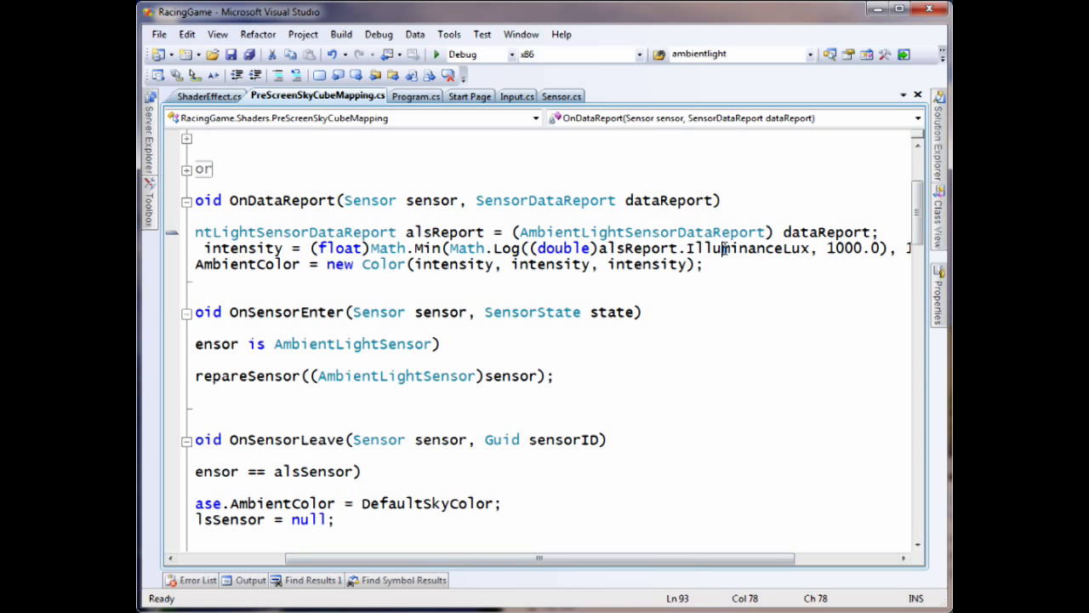
double_click(747, 249)
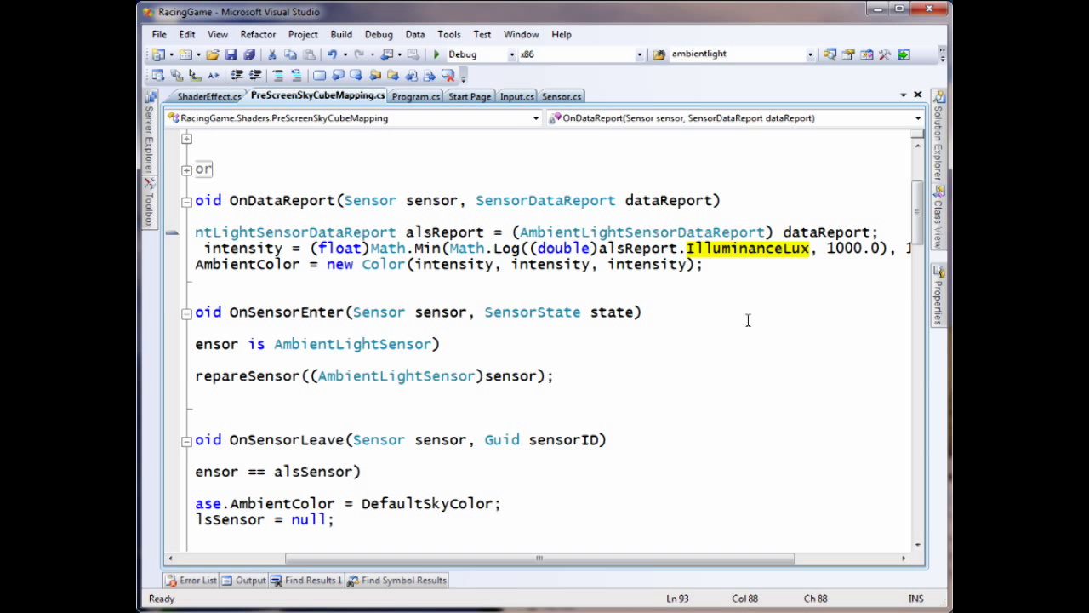
mouse_move(341, 248)
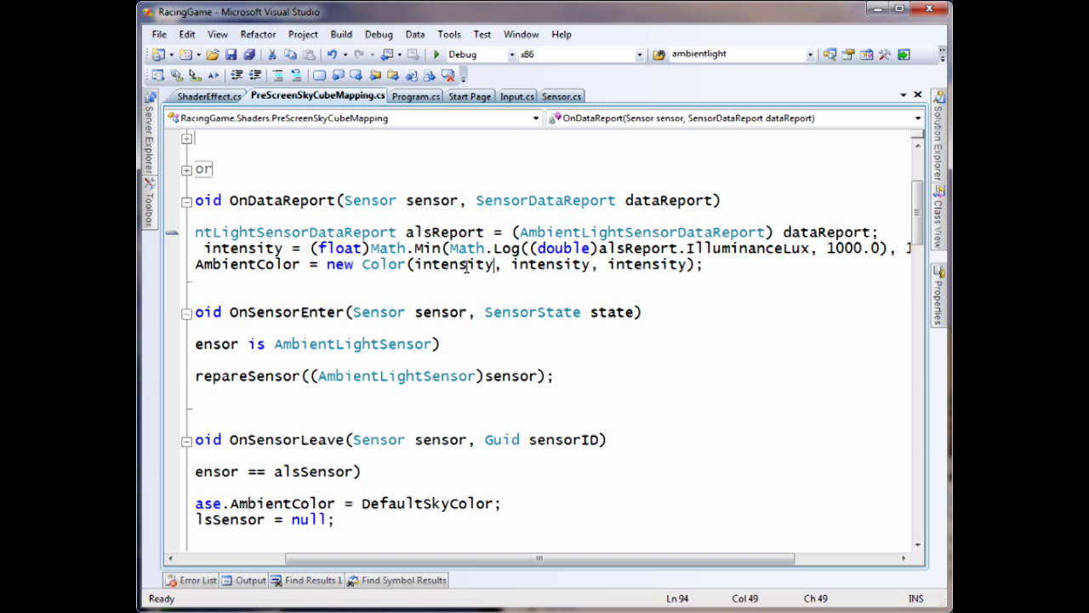
double_click(646, 264)
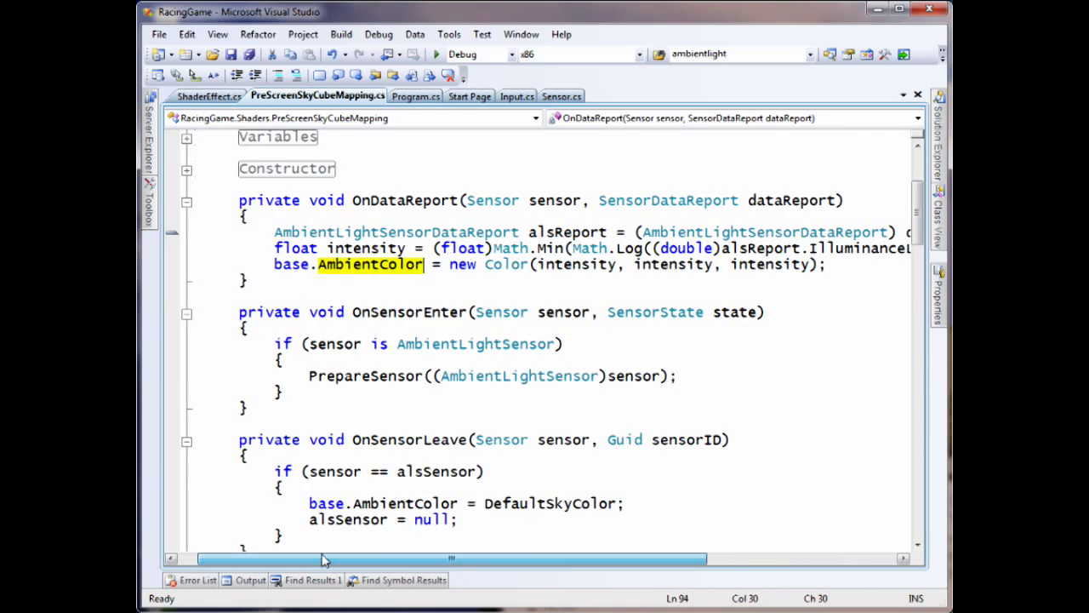
Find the parameterless RenderSky passing lastUsedAmbientColor, then return to RenderSky(Color setSkyColor)
scroll("down", 3)
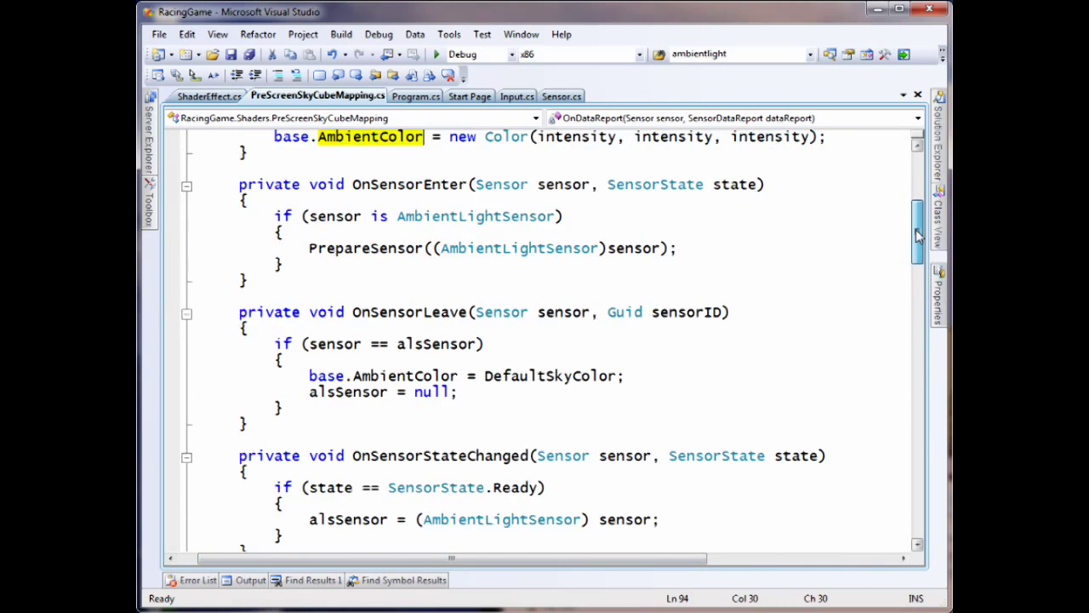
scroll("up", 3)
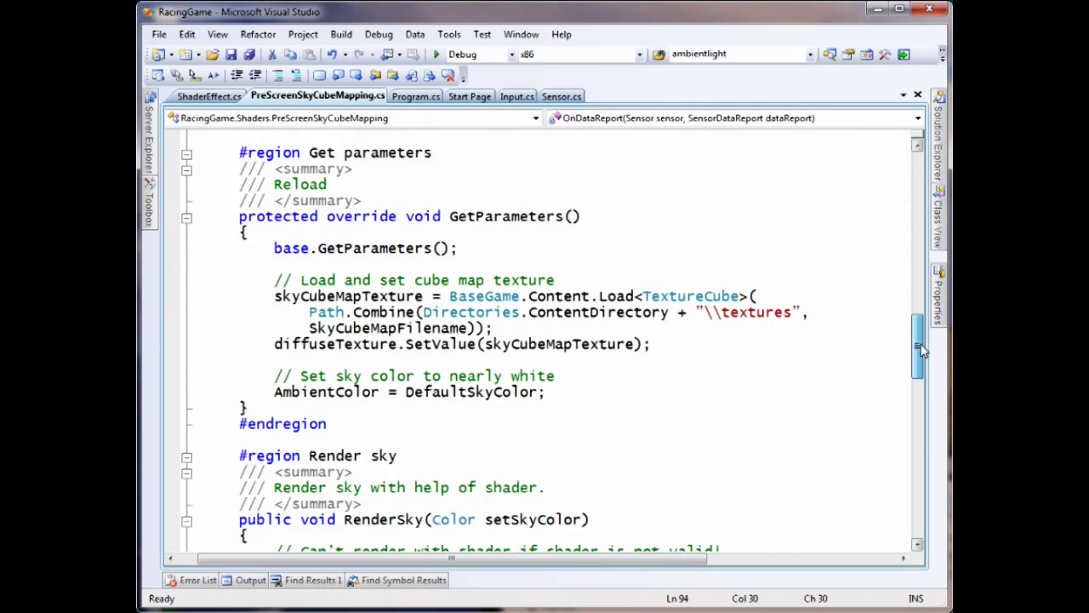
scroll("down", 3)
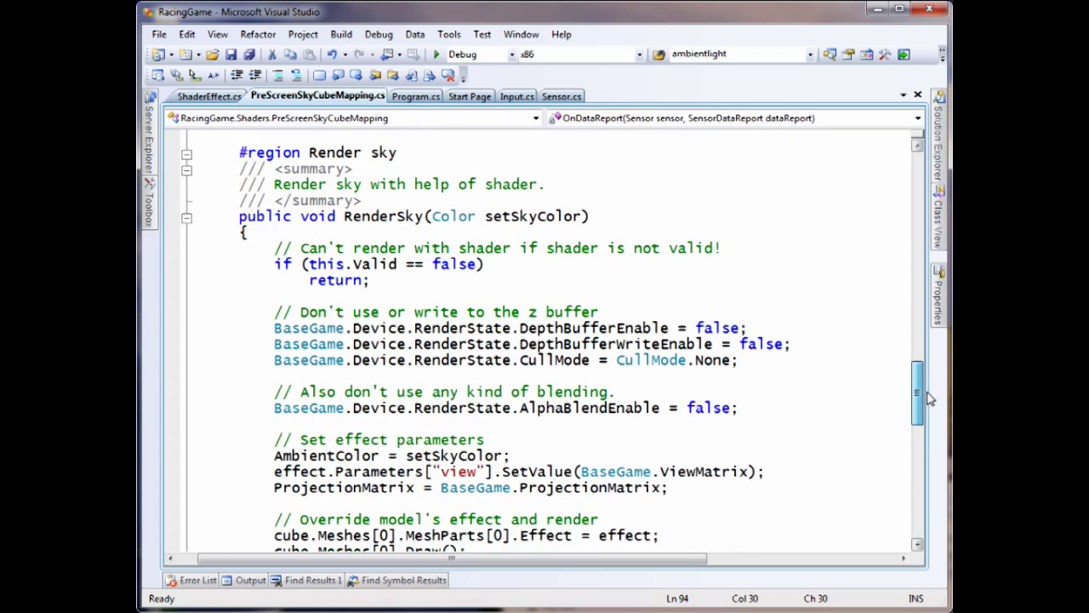
scroll("down", 3)
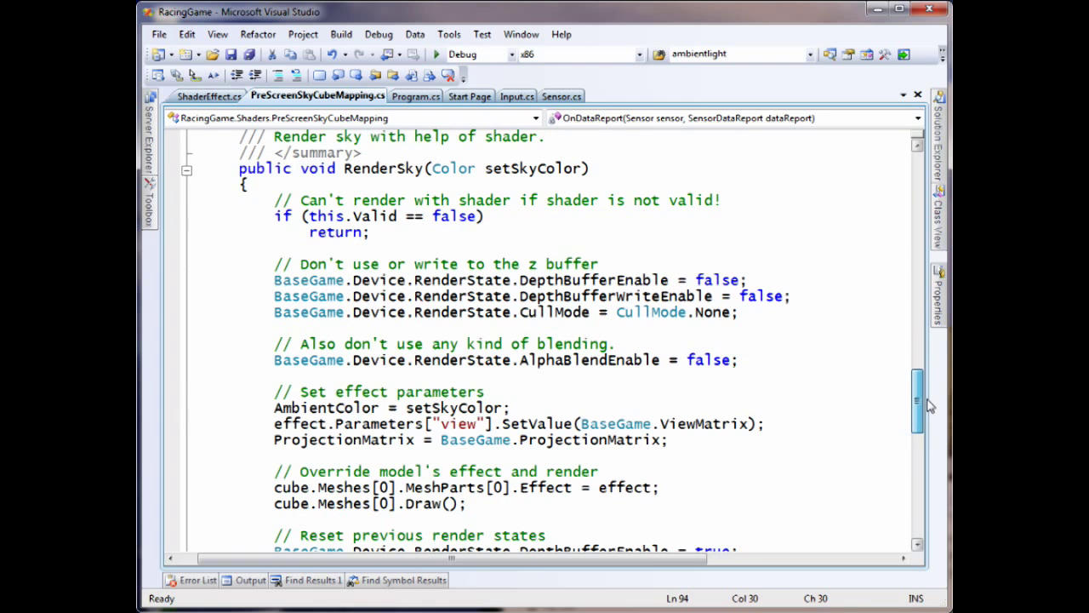
scroll("down", 3)
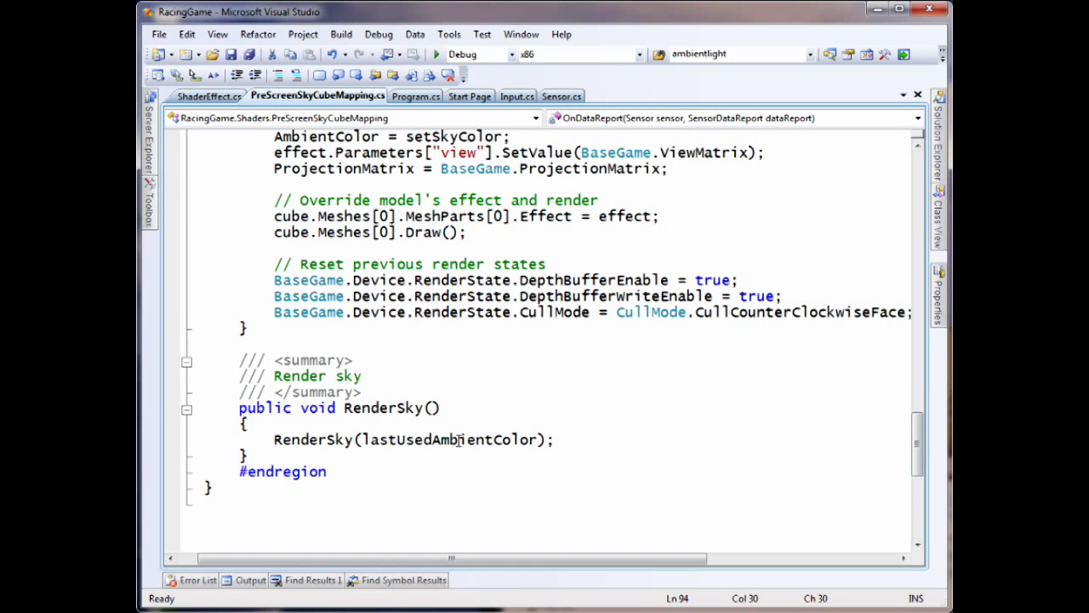
double_click(450, 439)
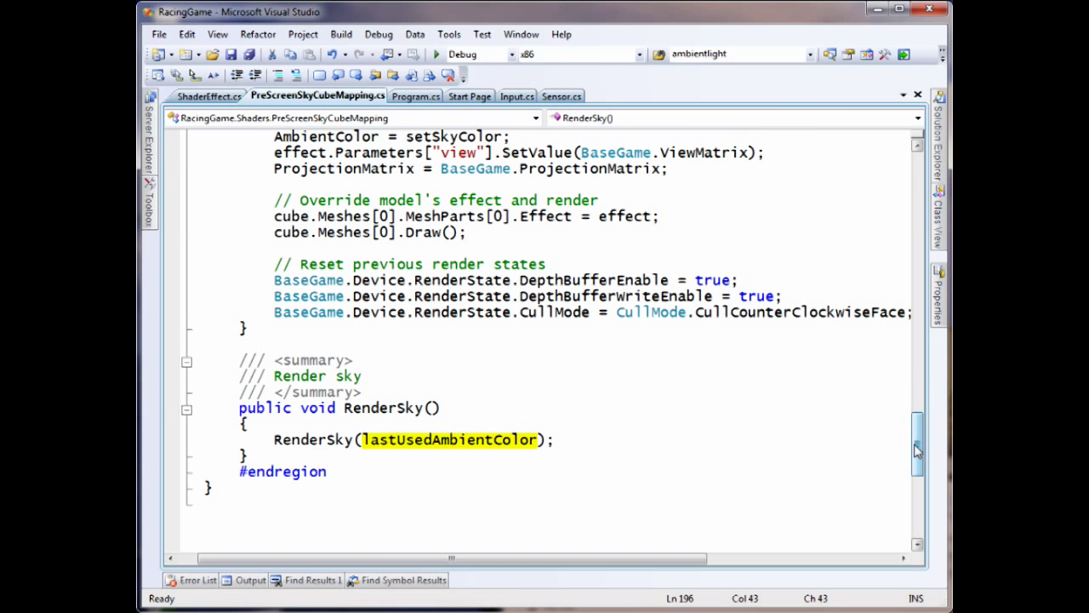
scroll("up", 3)
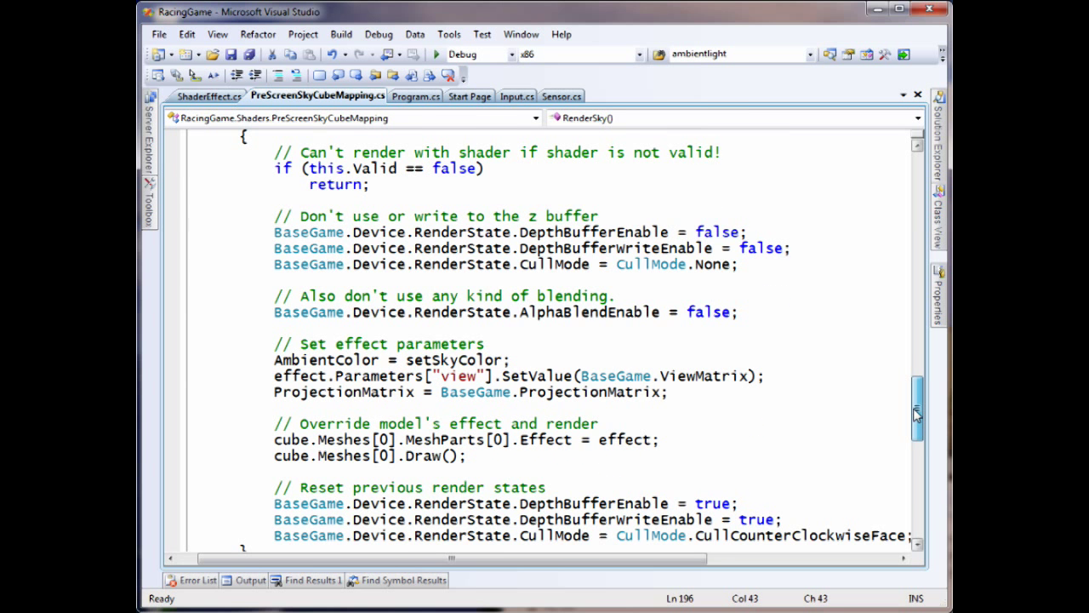
scroll("up", 3)
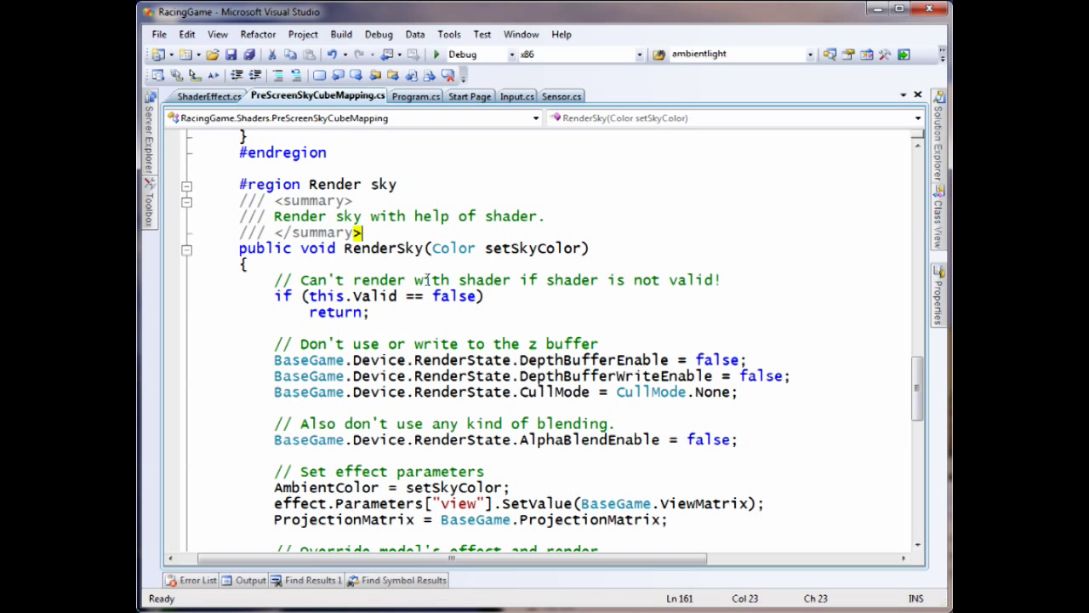
double_click(383, 249)
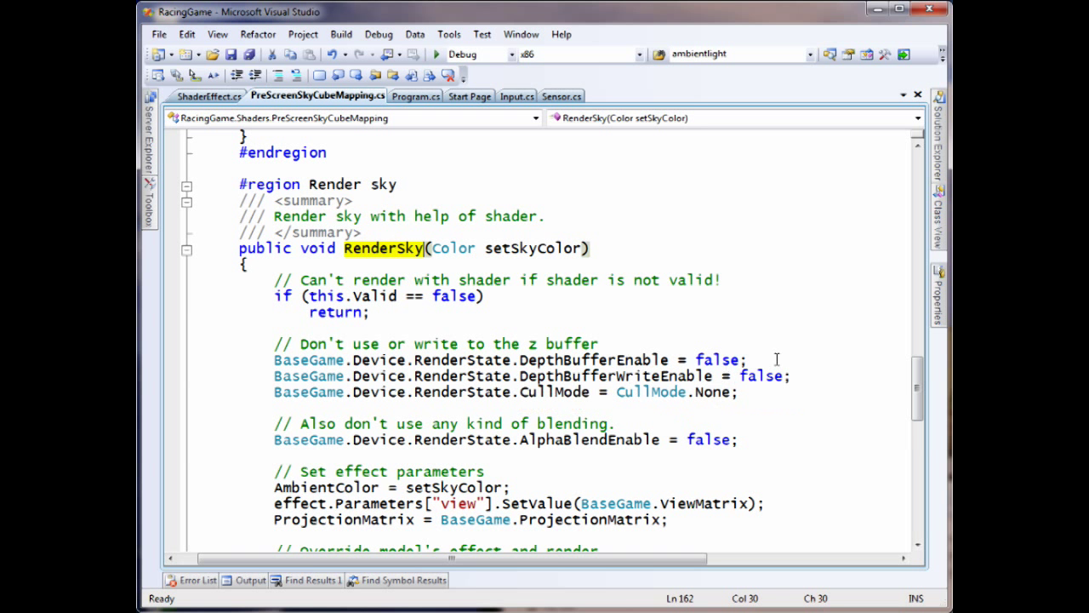
scroll("down", 3)
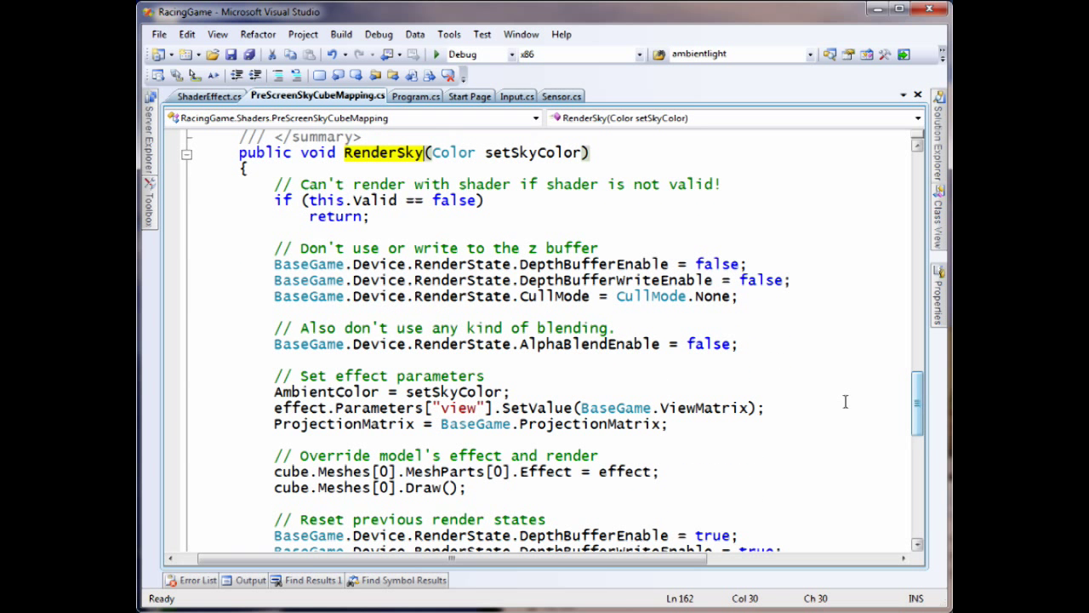
double_click(452, 391)
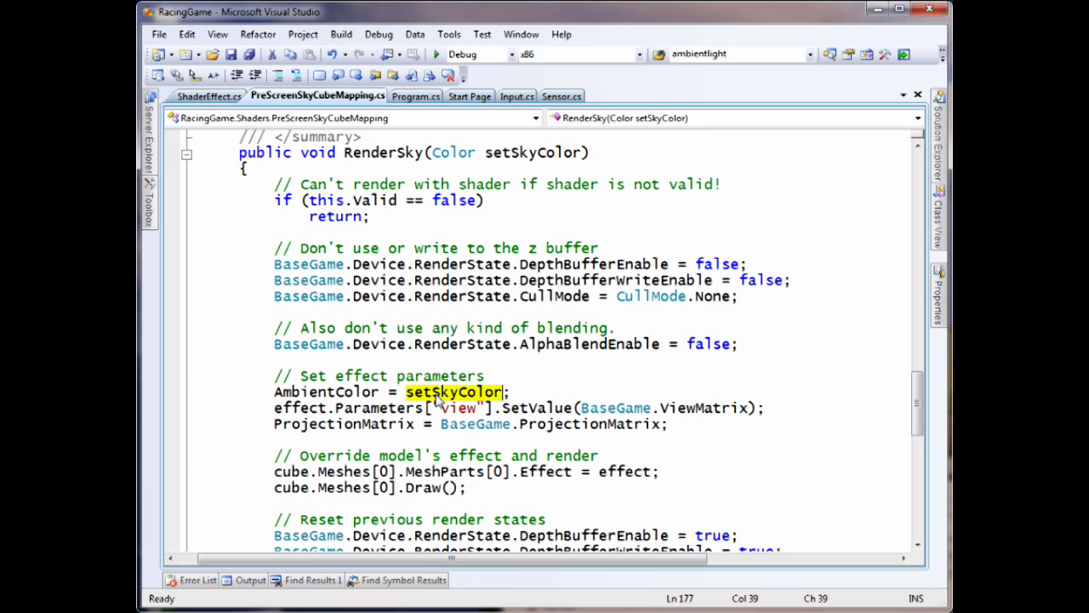
double_click(327, 391)
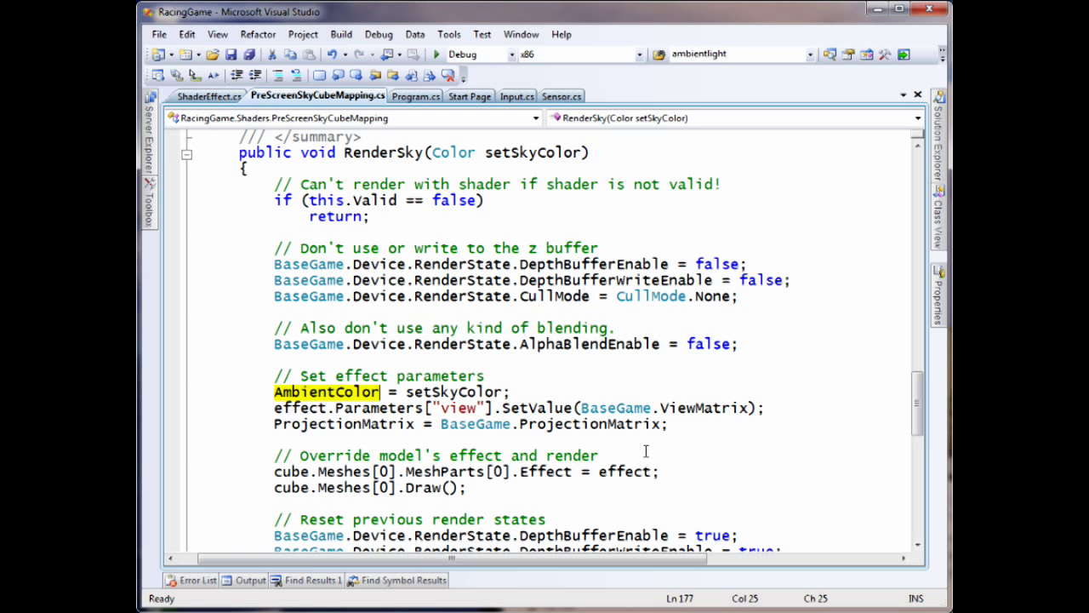